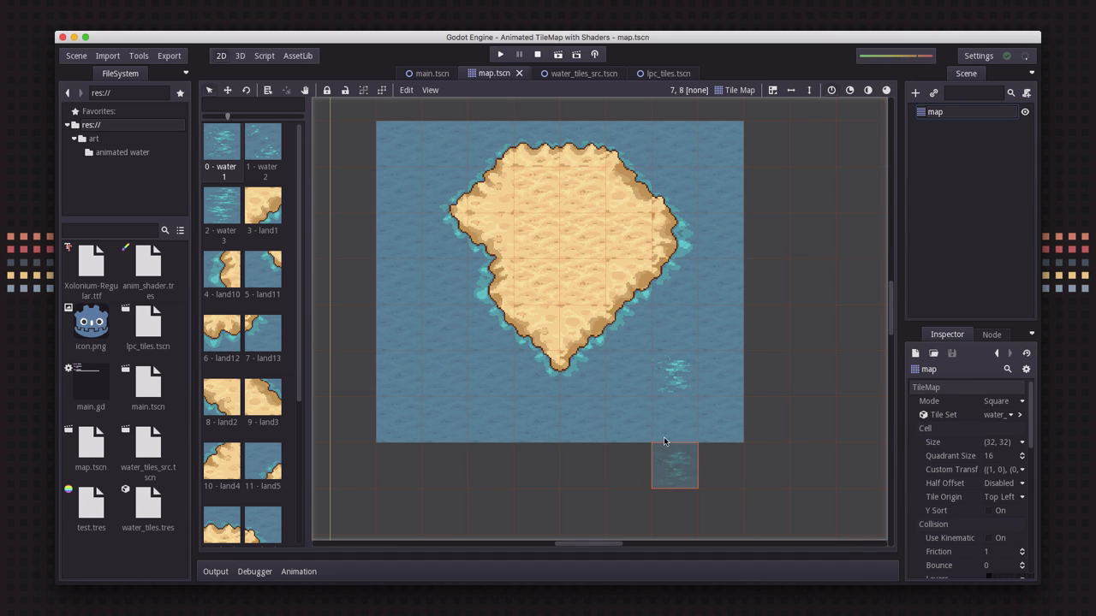
# Step: Open the water_tiles_src.tscn scene and browse the animated water frame PNGs
pyautogui.click(675, 374)
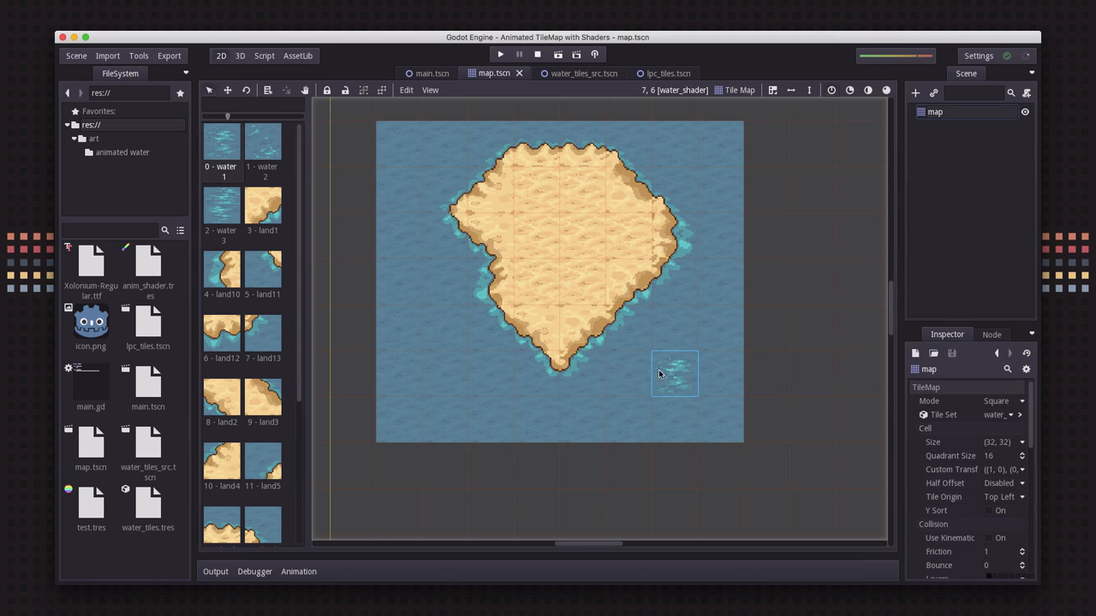
pyautogui.moveTo(674, 396)
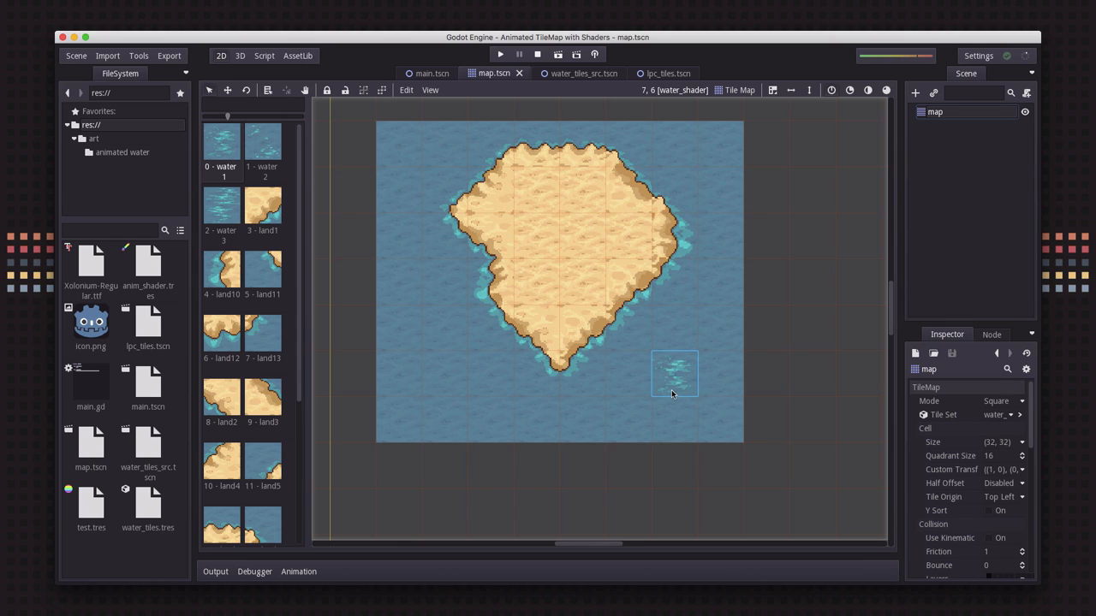
pyautogui.moveTo(682, 393)
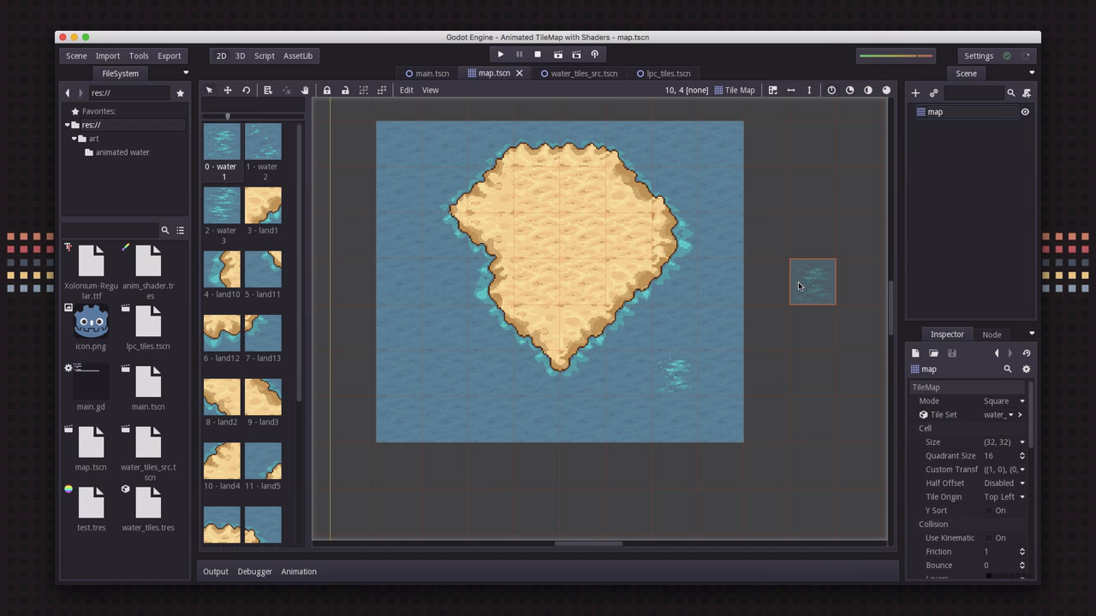
pyautogui.click(668, 235)
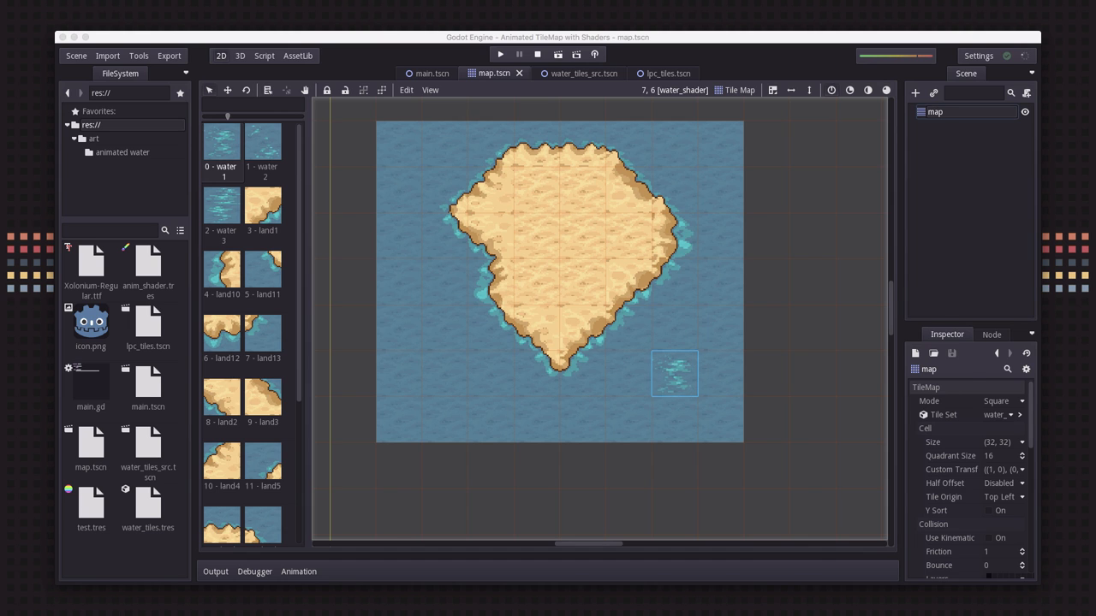
pyautogui.click(587, 74)
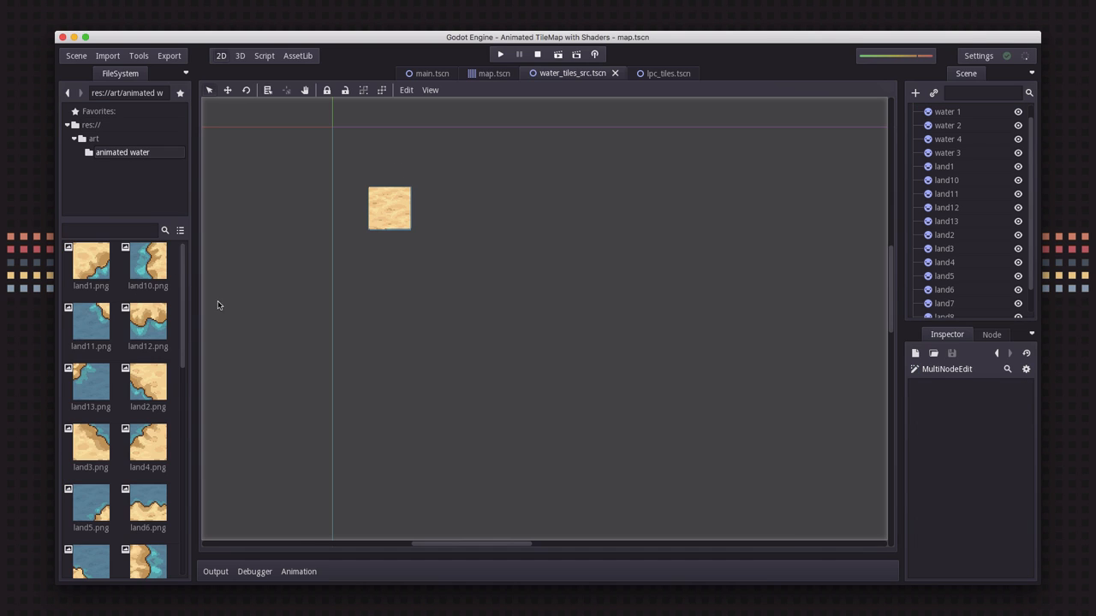
pyautogui.scroll(-3)
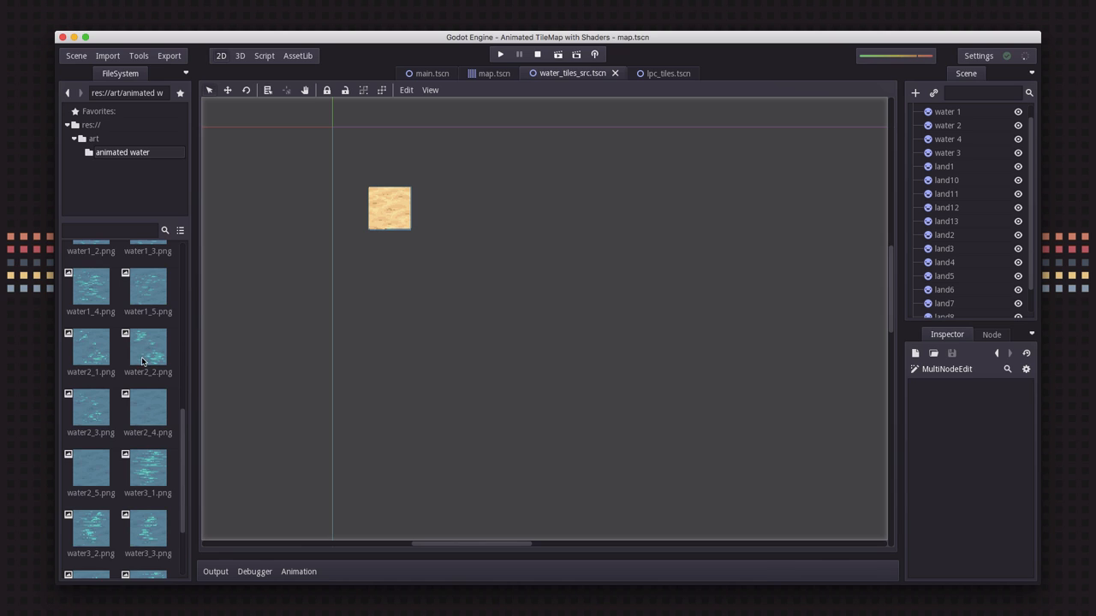
pyautogui.scroll(-3)
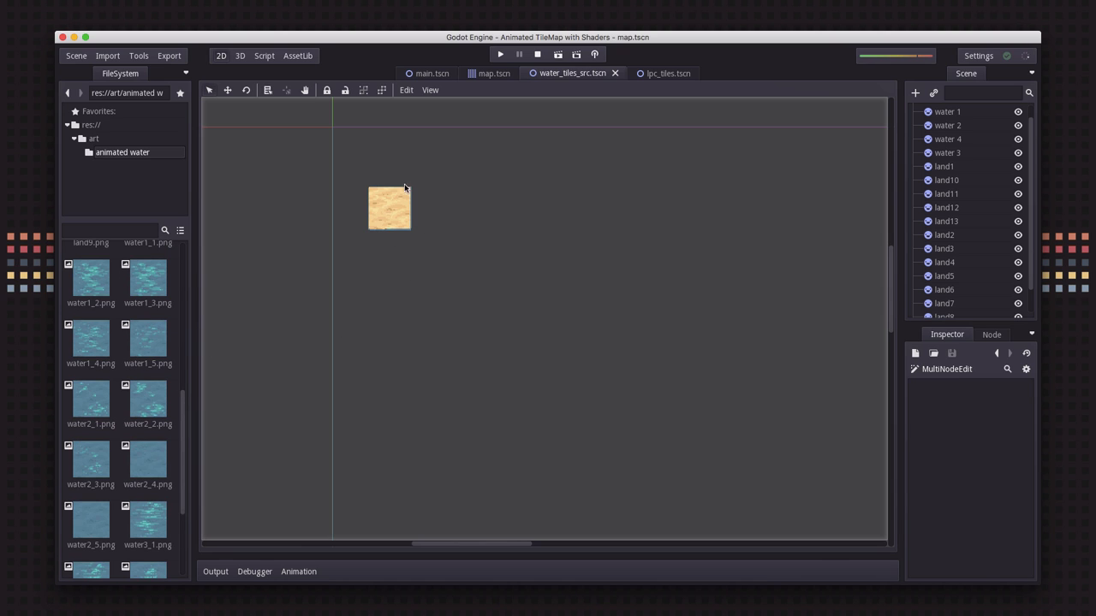
pyautogui.moveTo(423, 263)
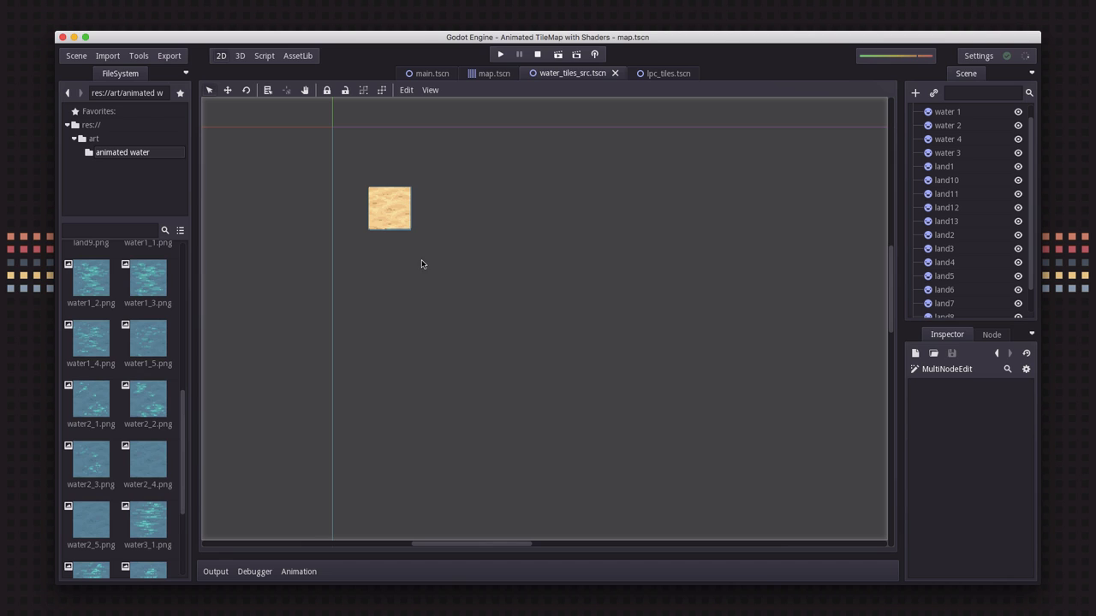
pyautogui.moveTo(959, 183)
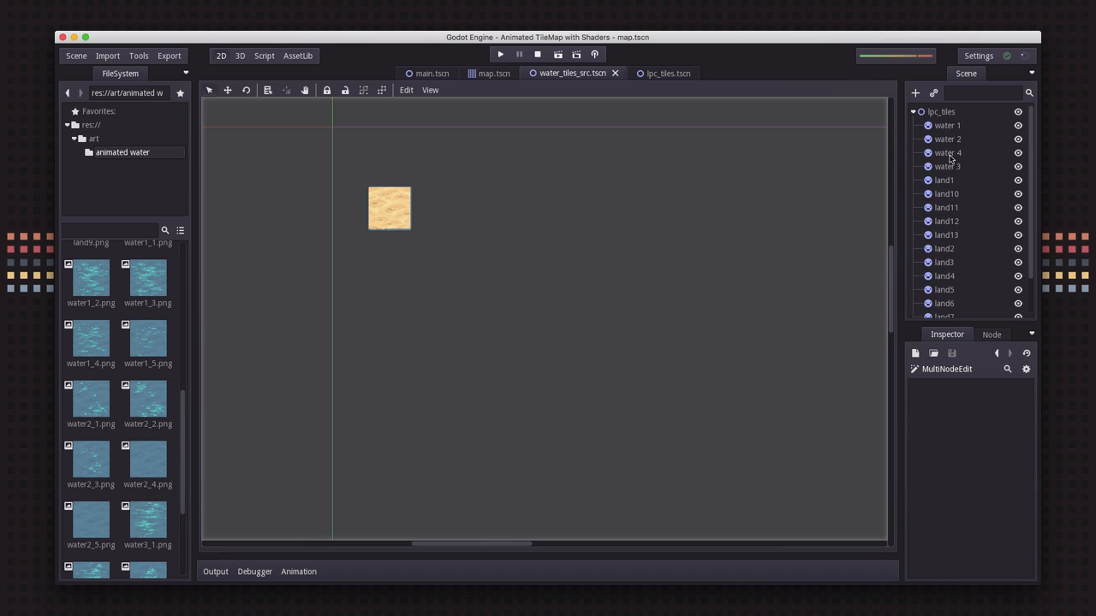
pyautogui.moveTo(966, 263)
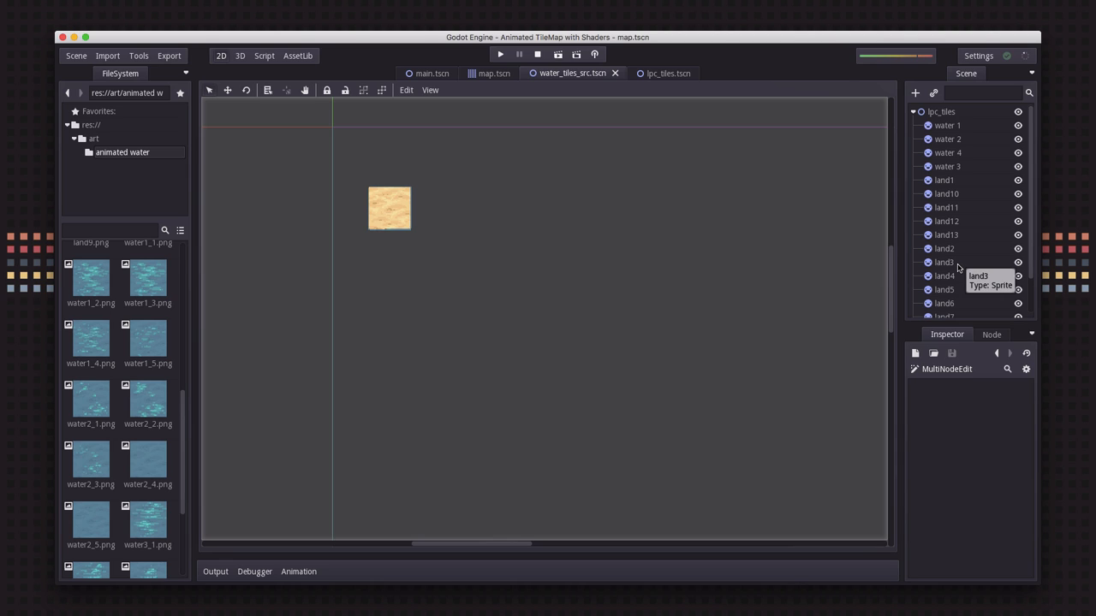
pyautogui.moveTo(382, 291)
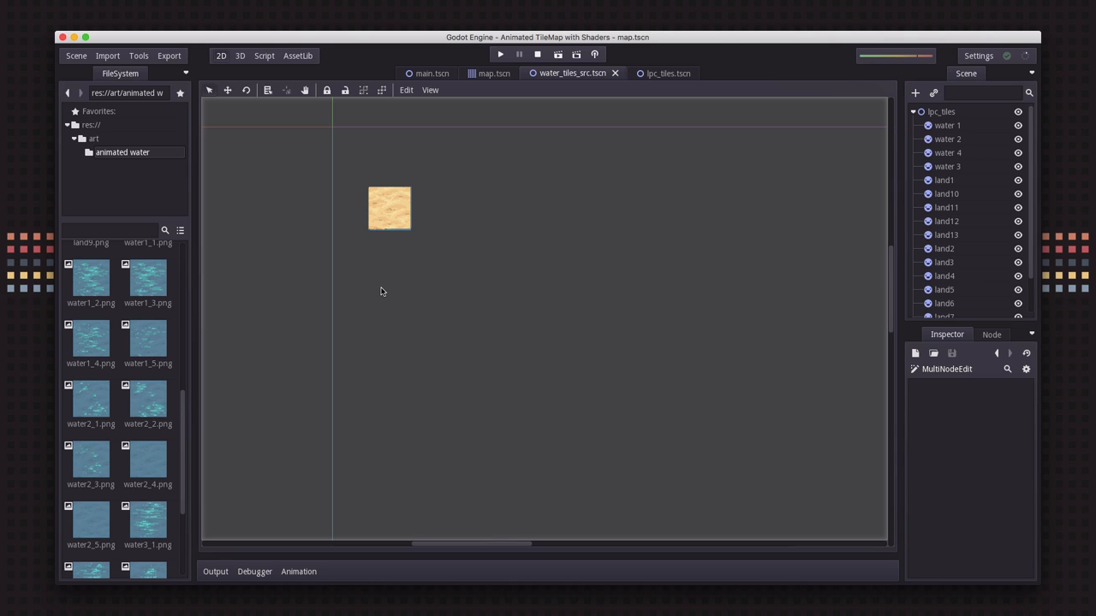
pyautogui.scroll(-3)
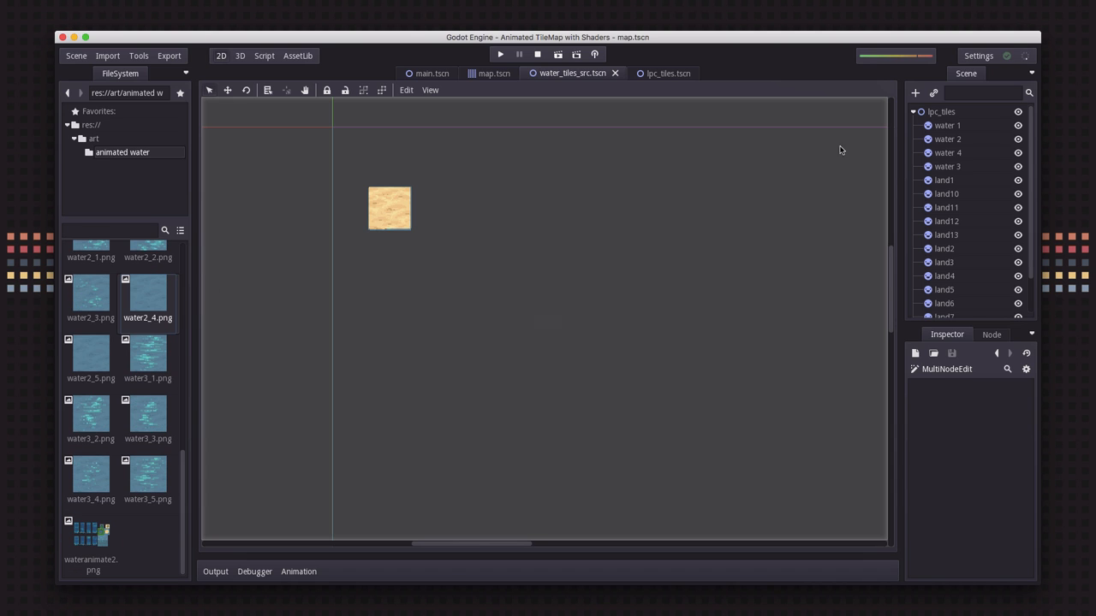
# Step: Add water2_4.png as a sprite under lpc_tiles and rename it 'water shader'
pyautogui.click(941, 111)
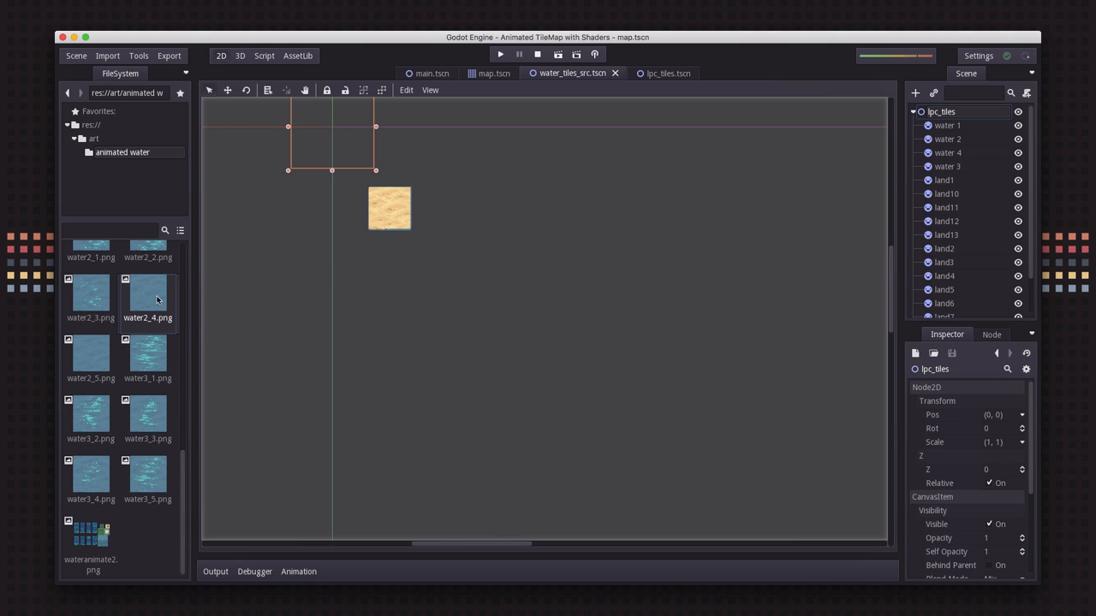
pyautogui.moveTo(147, 293); pyautogui.dragTo(547, 261)
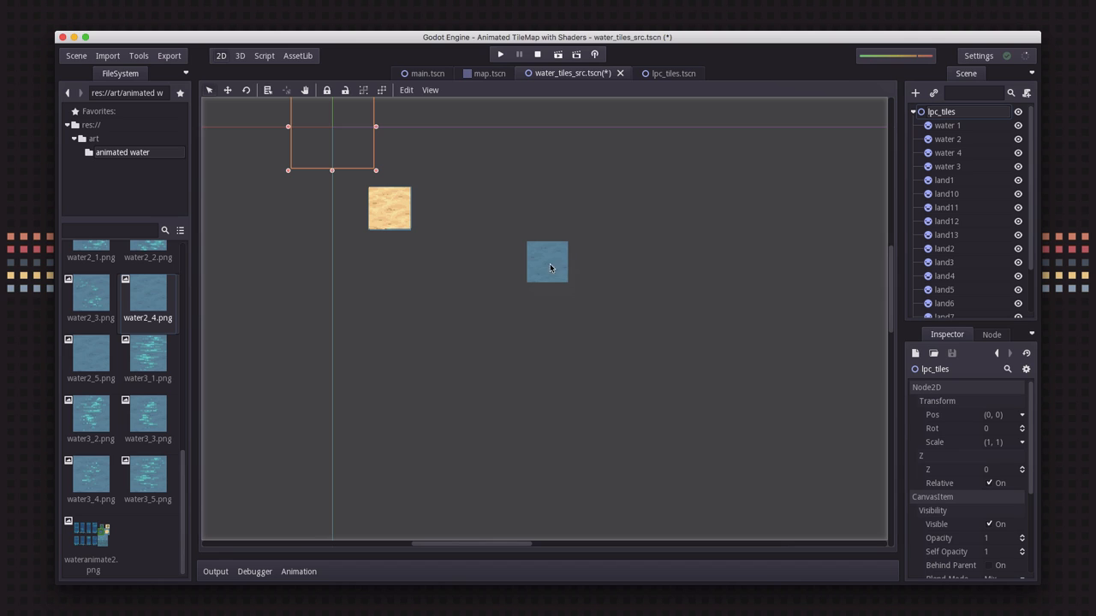
pyautogui.moveTo(545, 276)
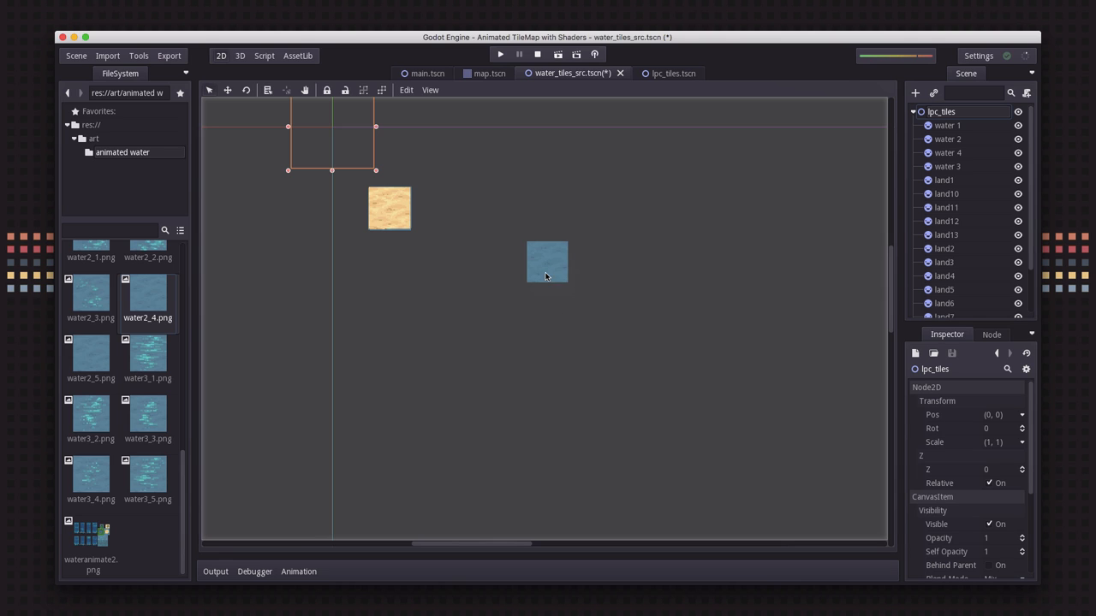
pyautogui.click(547, 263)
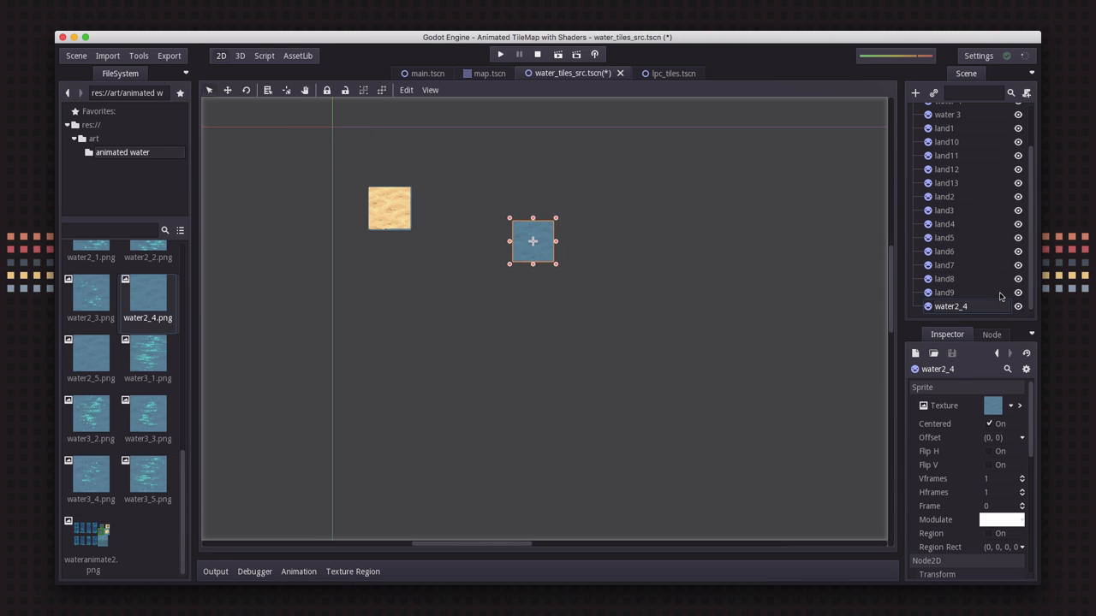
pyautogui.doubleClick(950, 306)
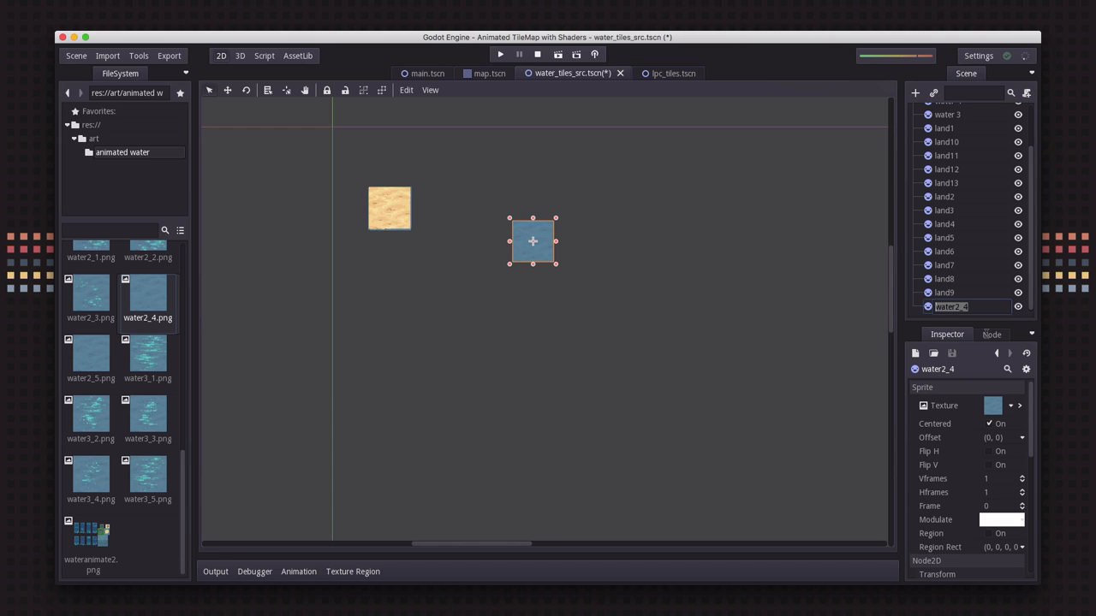
pyautogui.write('water')
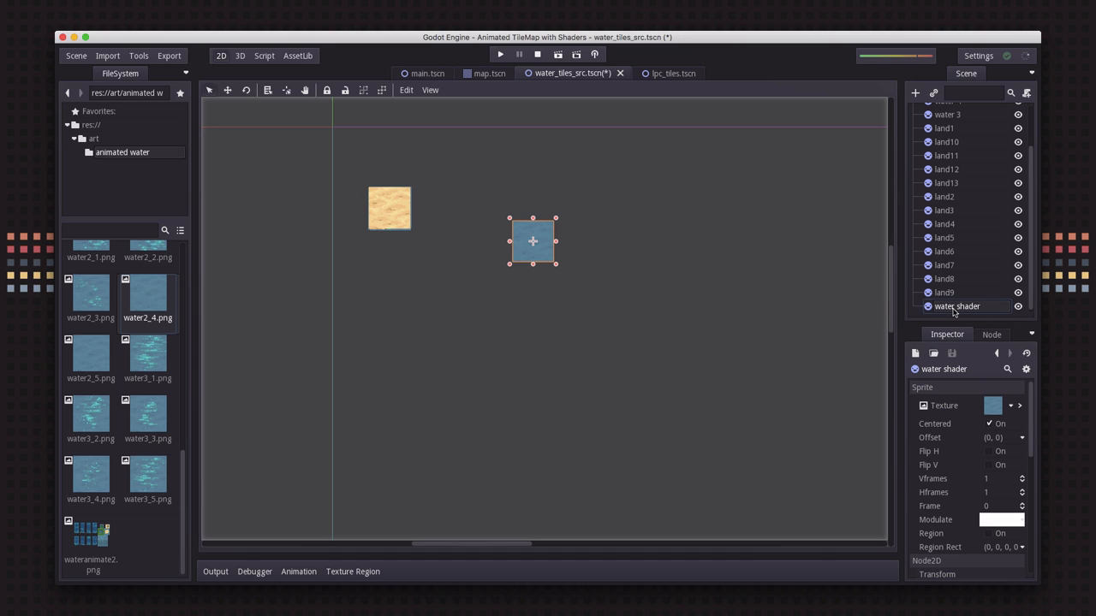
pyautogui.moveTo(540, 254)
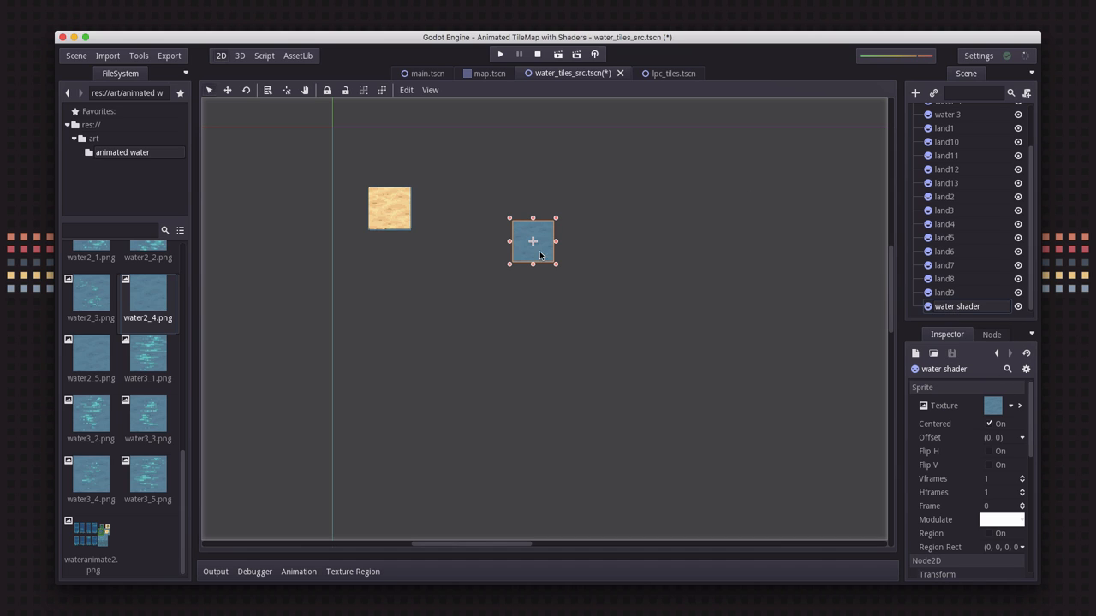
pyautogui.moveTo(567, 250)
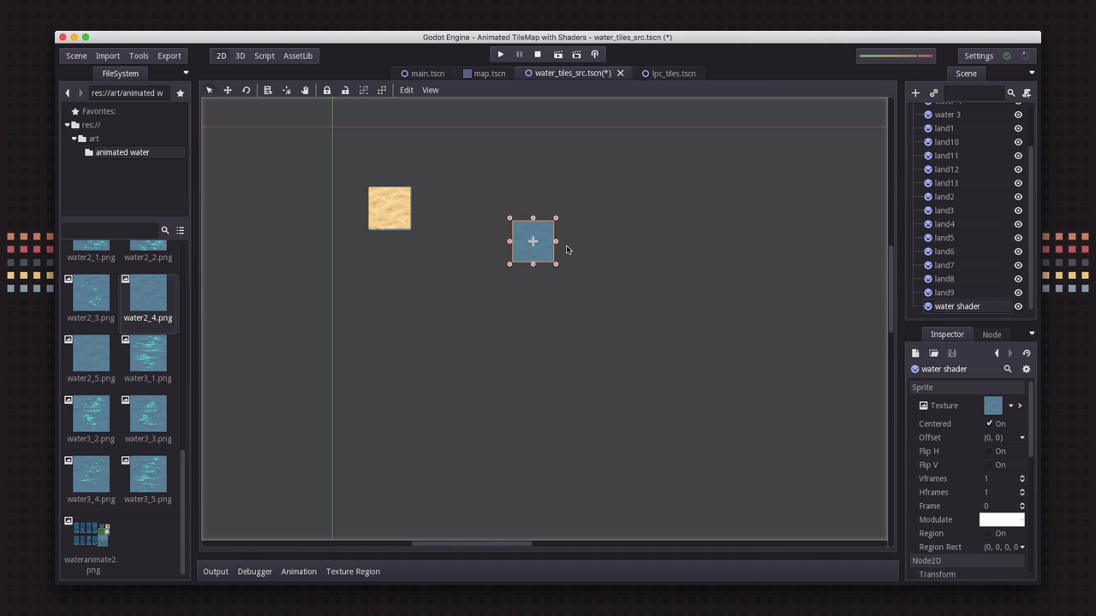
pyautogui.moveTo(528, 238)
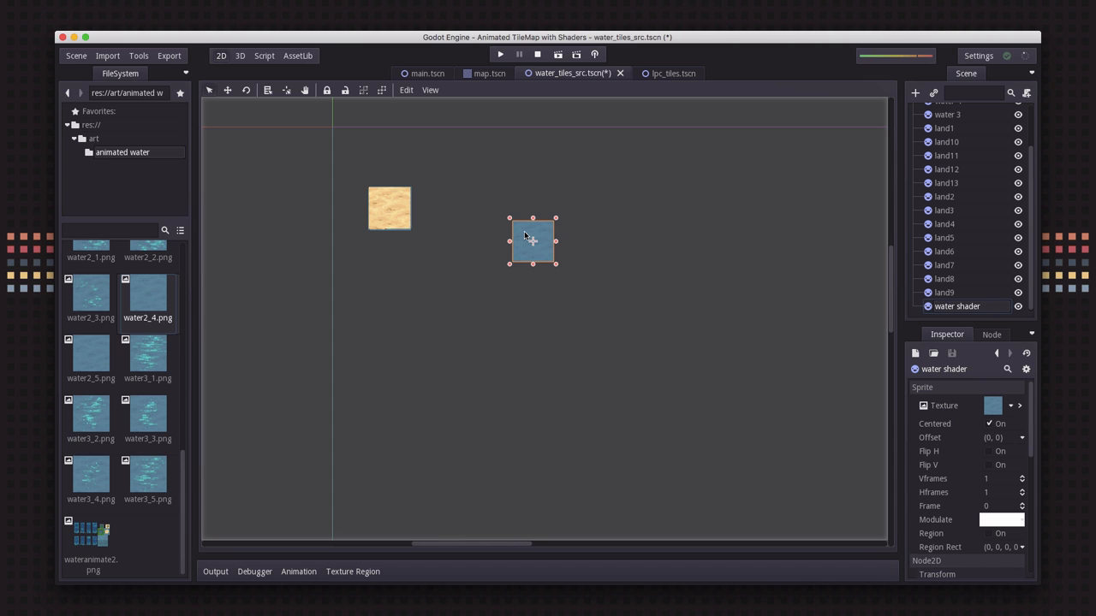
# Step: Give the water sprite a new CanvasItemMaterial holding a new CanvasItemShader
pyautogui.scroll(-3)
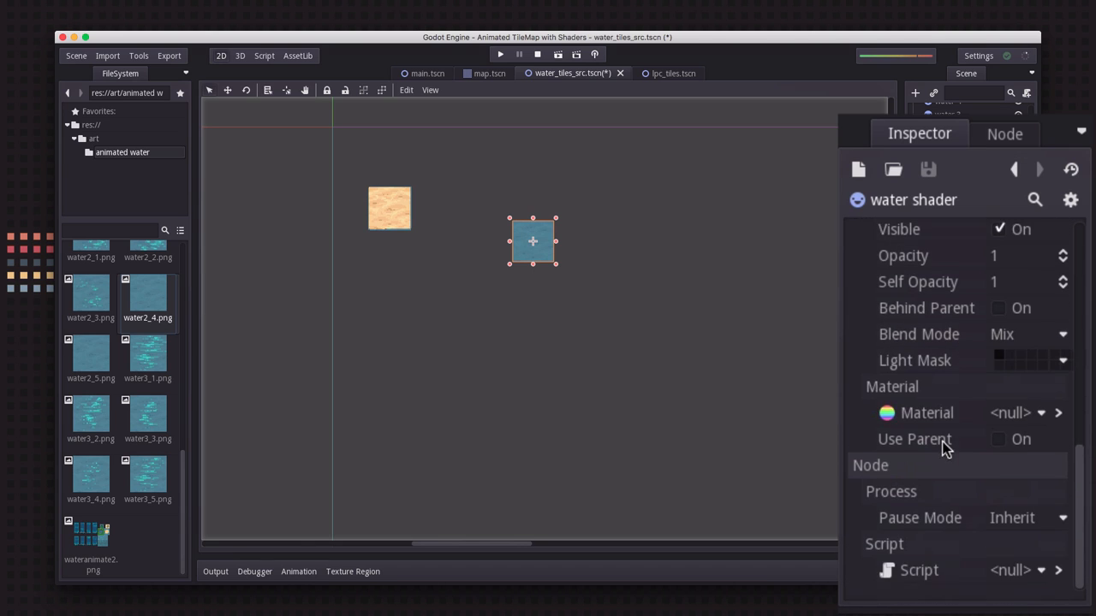
pyautogui.click(1015, 414)
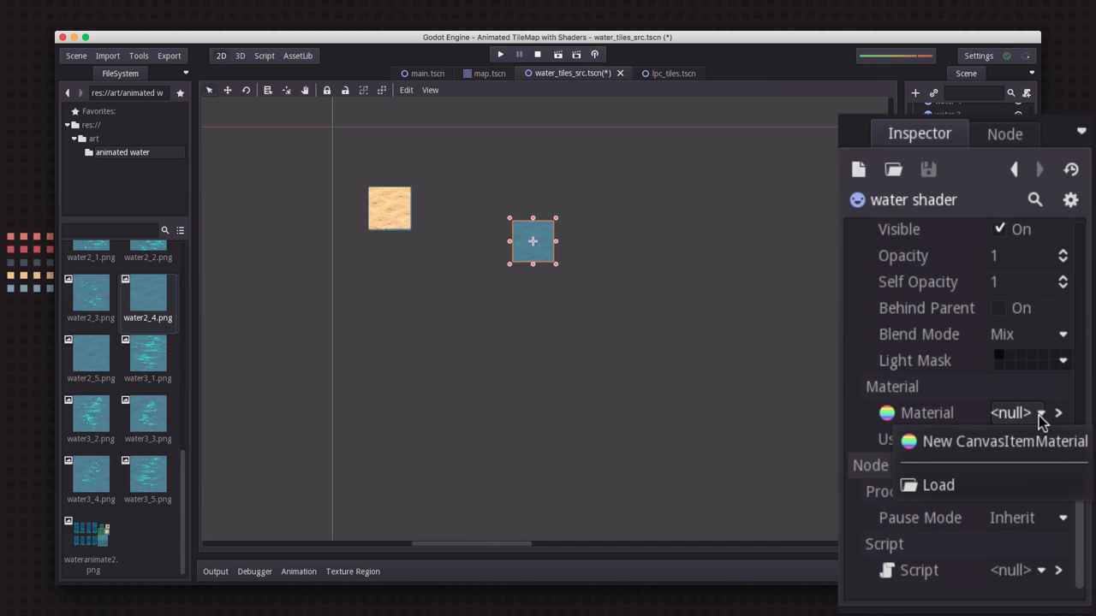
pyautogui.moveTo(984, 453)
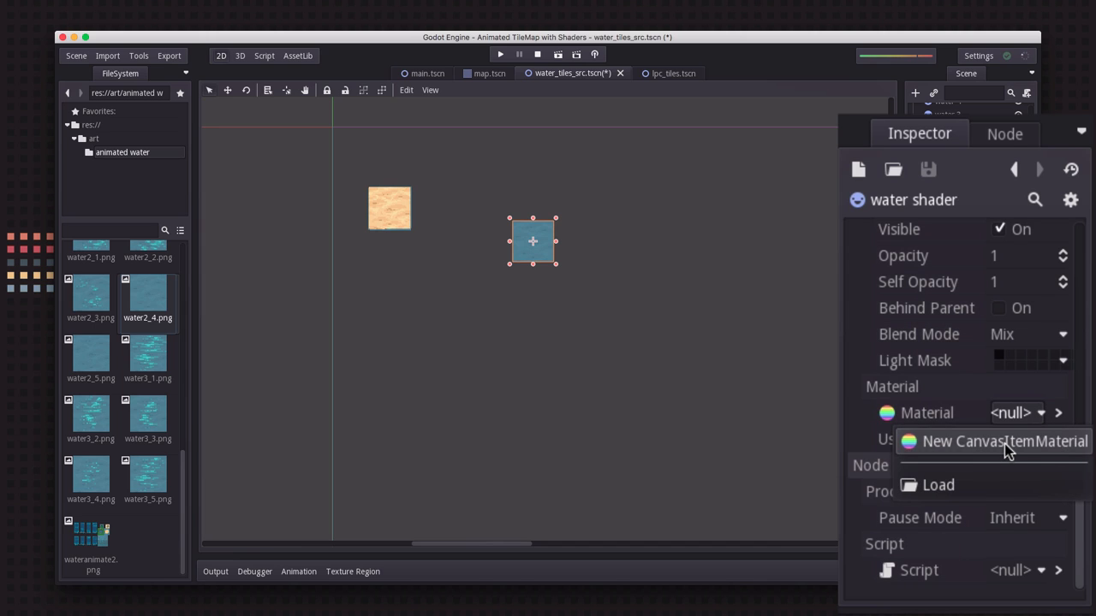
pyautogui.click(998, 442)
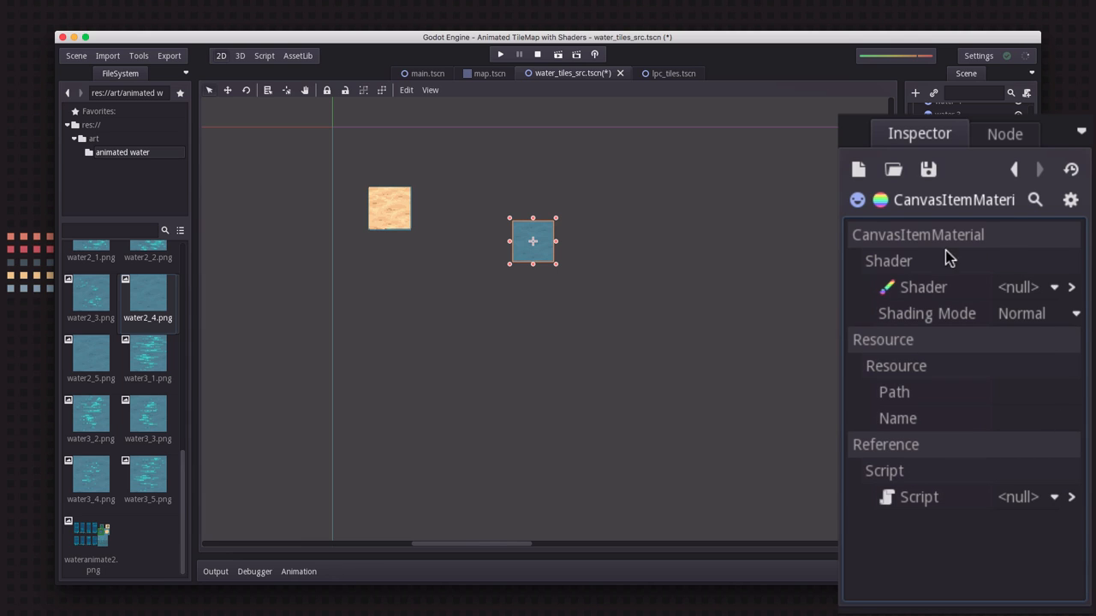
pyautogui.click(1061, 287)
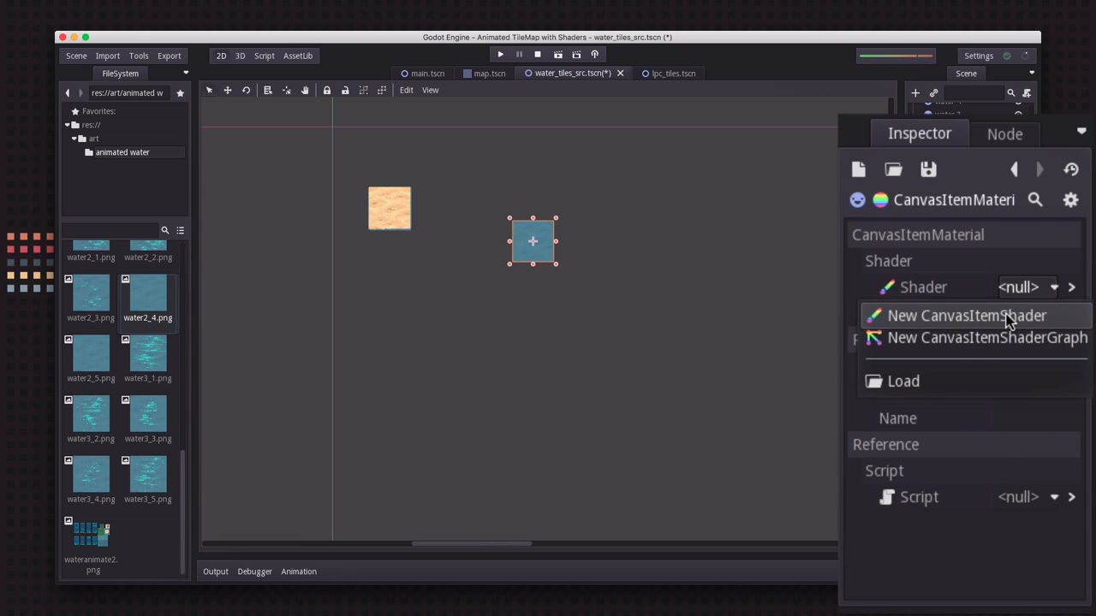
pyautogui.click(973, 316)
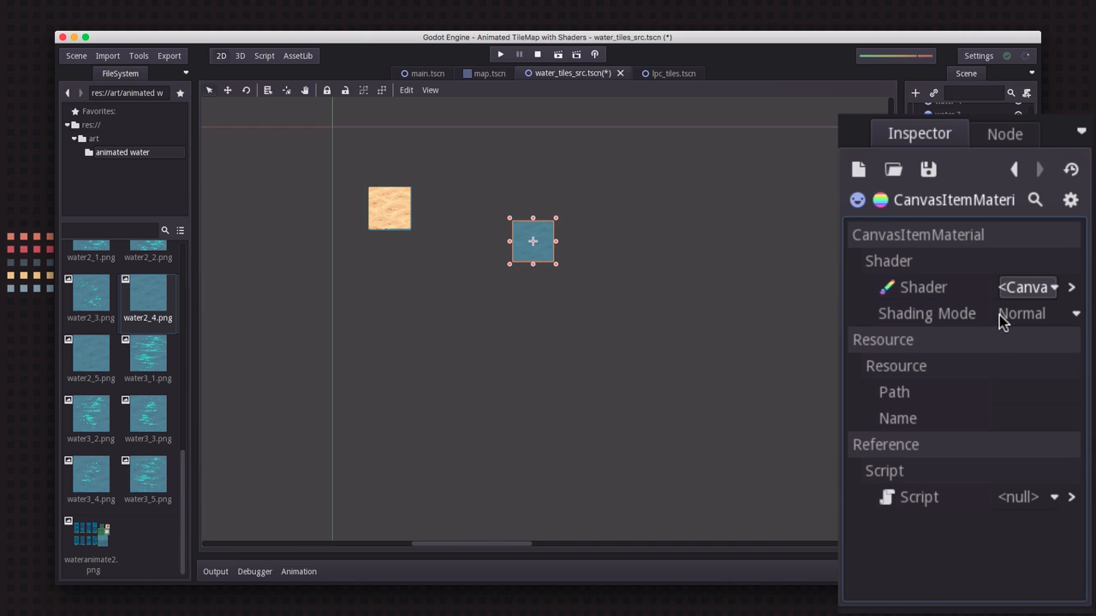
pyautogui.moveTo(947, 335)
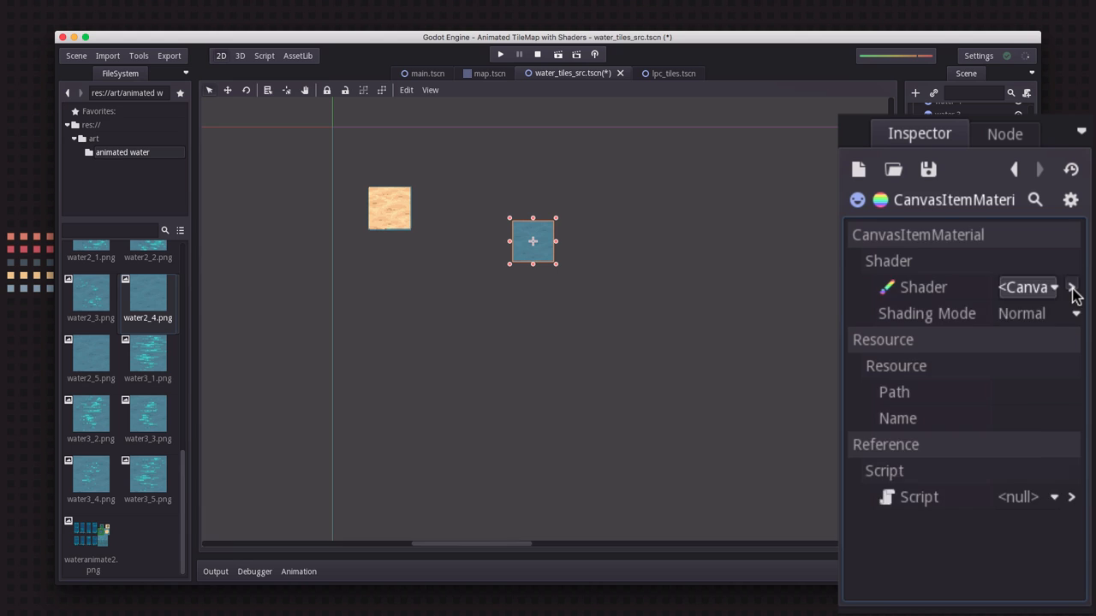
# Step: Open the shader's Fragment code and declare texture uniforms frame1 through frame5
pyautogui.click(1081, 287)
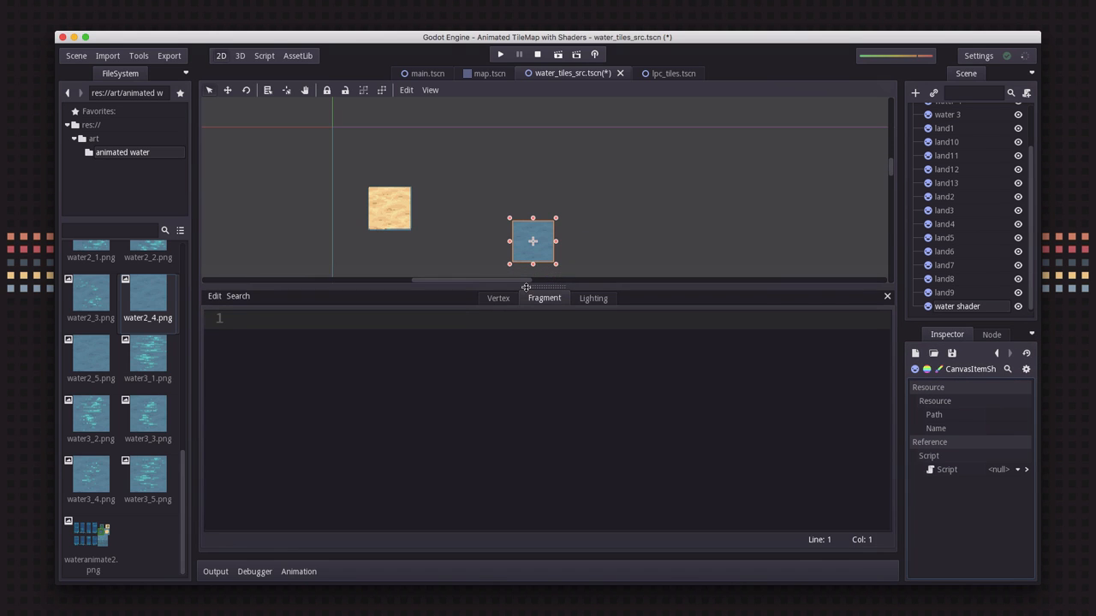
pyautogui.moveTo(416, 357)
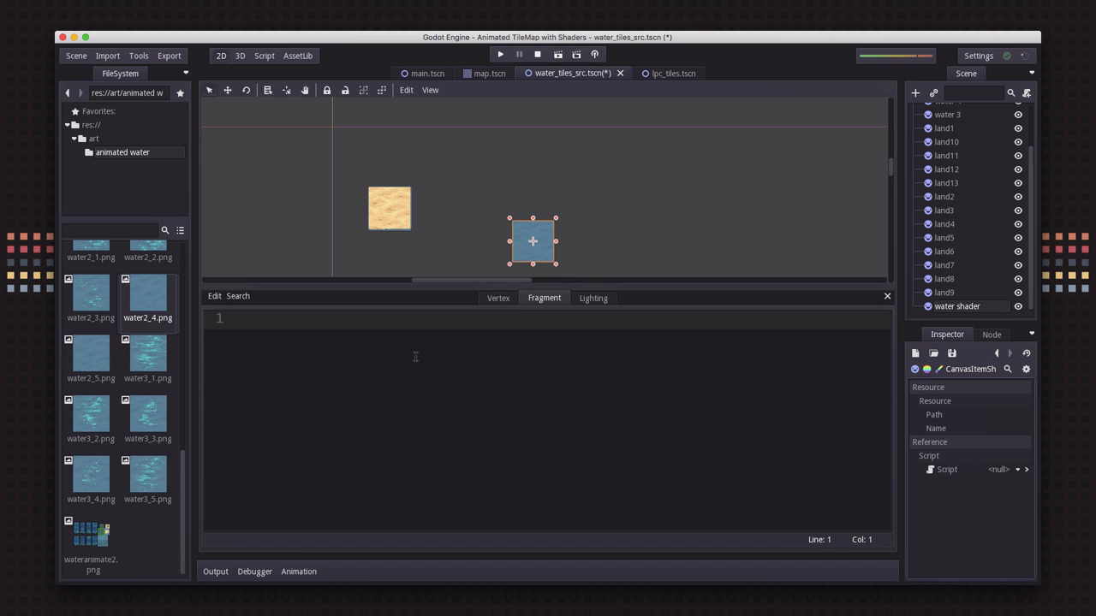
pyautogui.moveTo(426, 478)
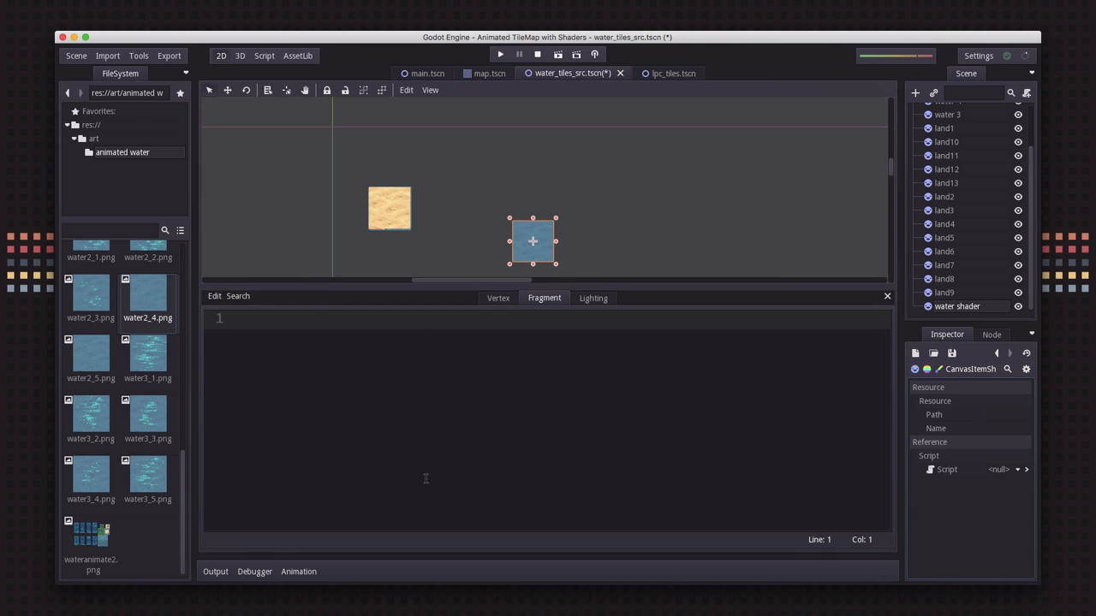
pyautogui.click(257, 319)
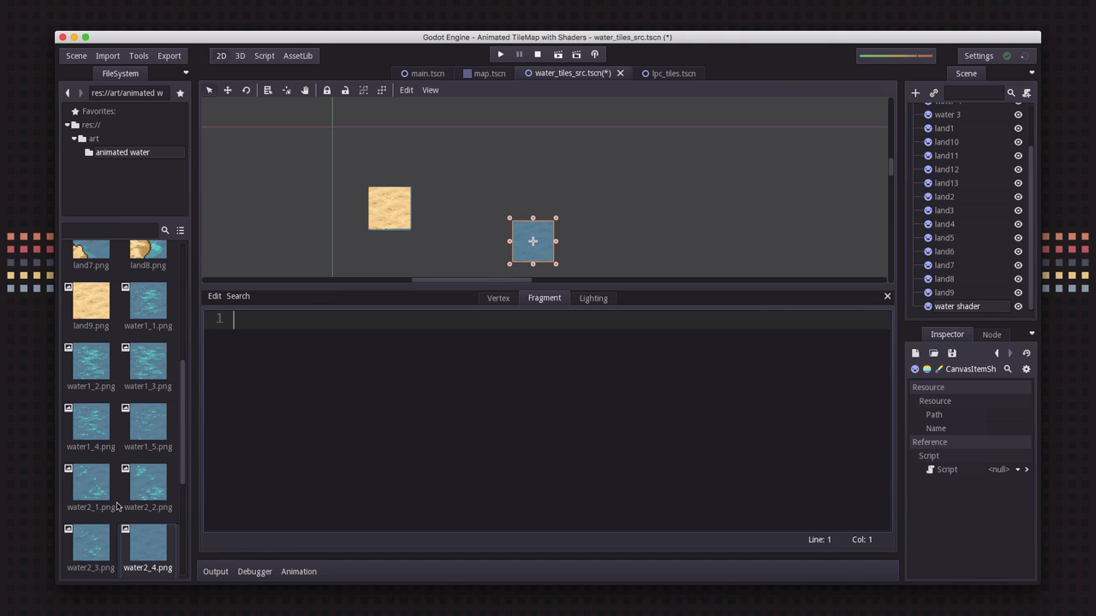
pyautogui.moveTo(135, 417)
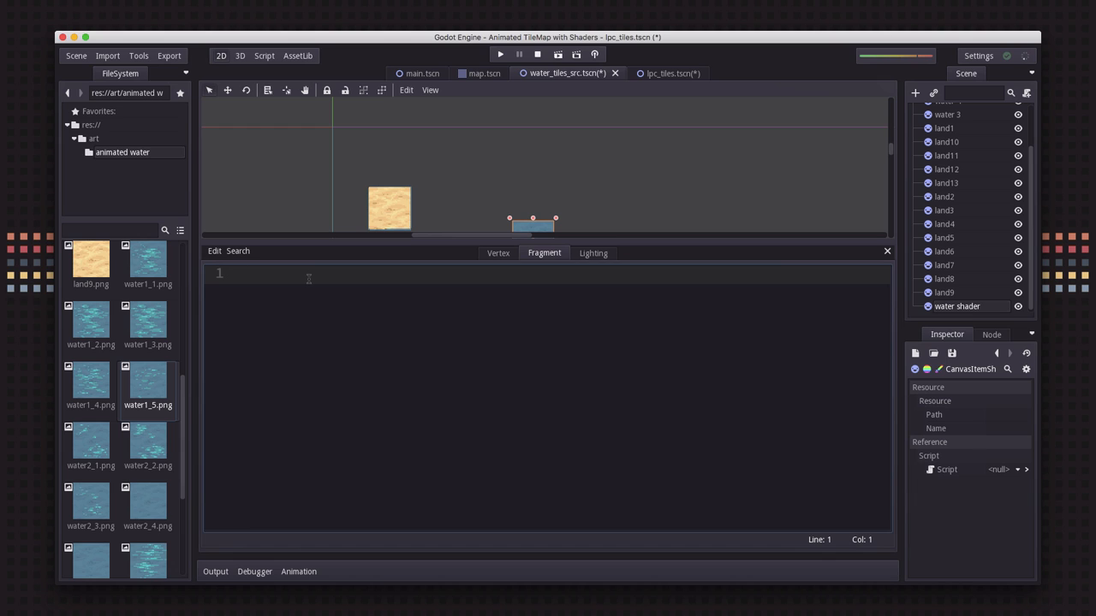
pyautogui.write('unifo')
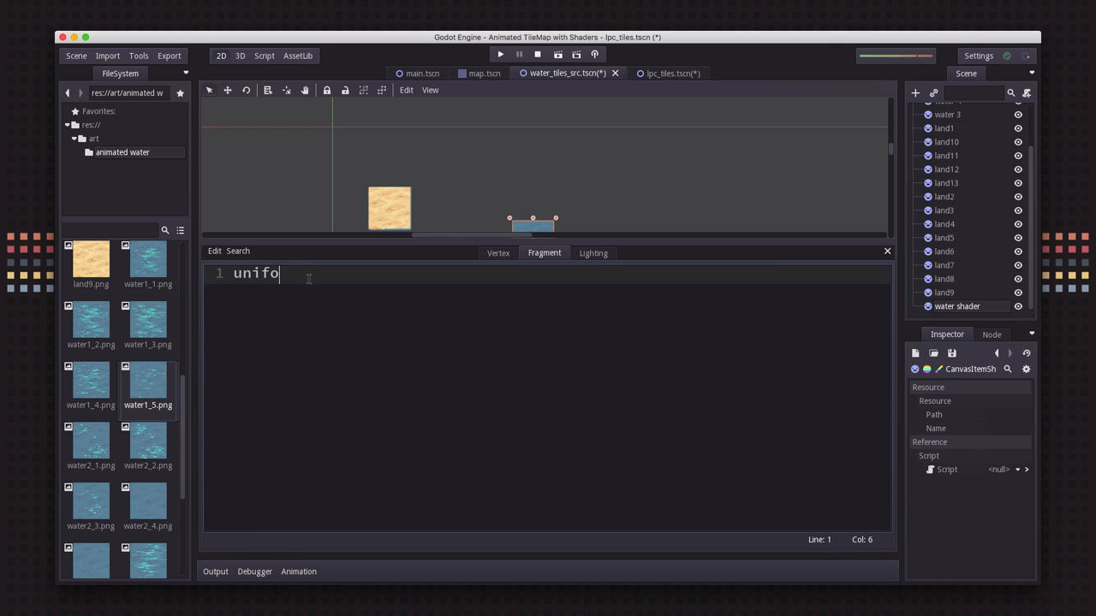
pyautogui.write('rm texture f')
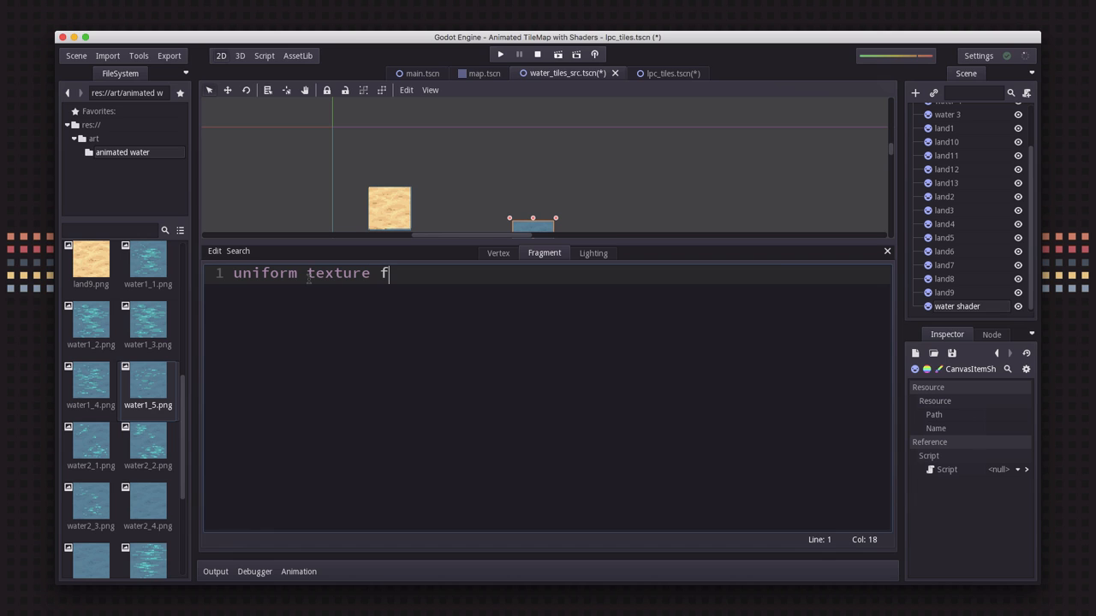
pyautogui.write('rame1;')
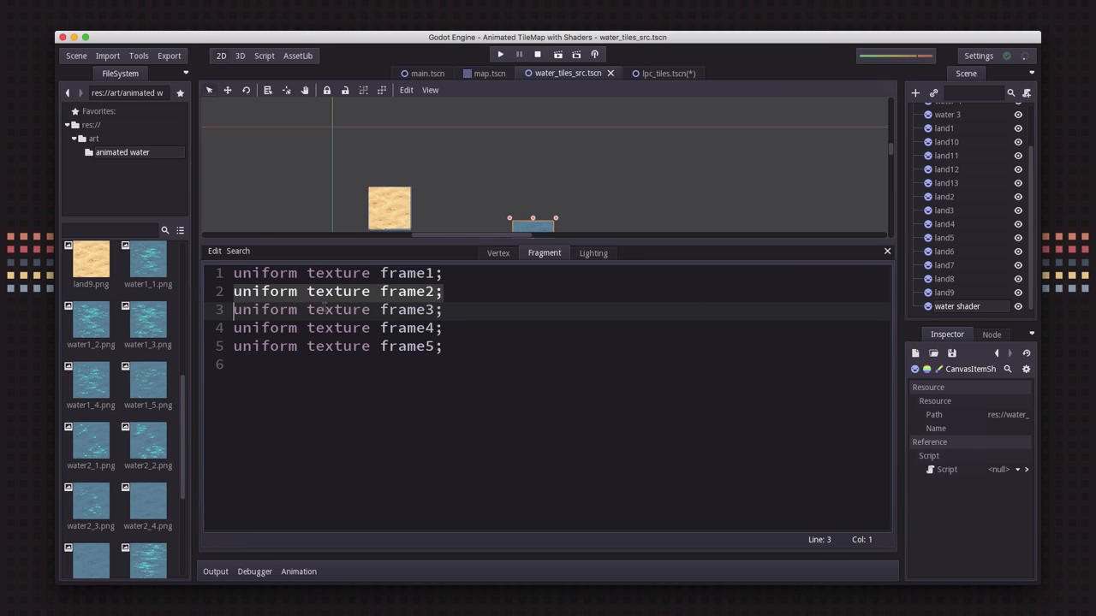
pyautogui.moveTo(976, 281)
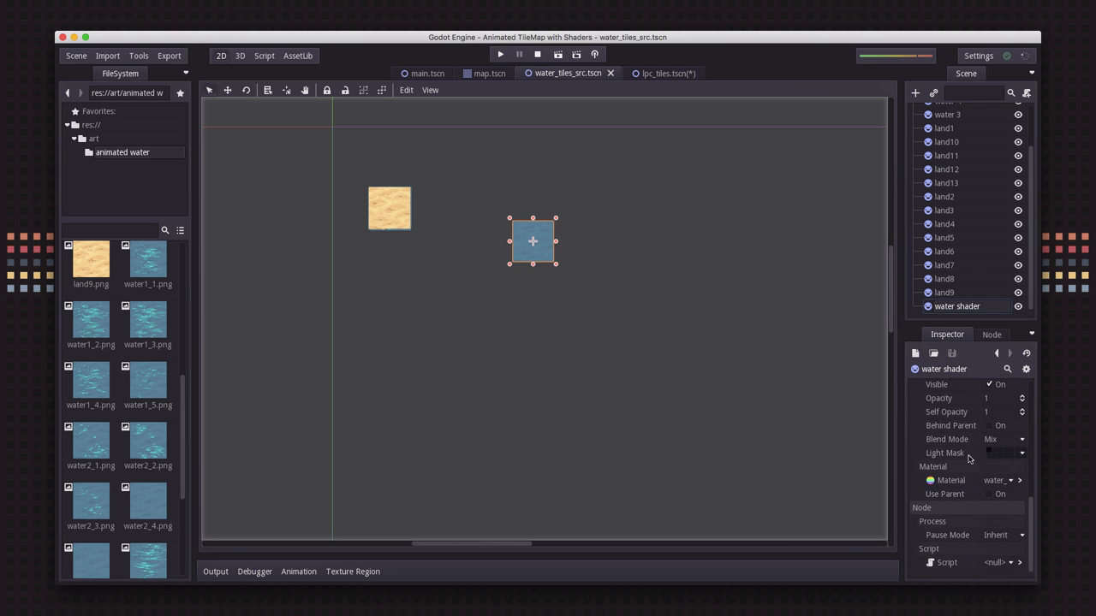
pyautogui.click(986, 481)
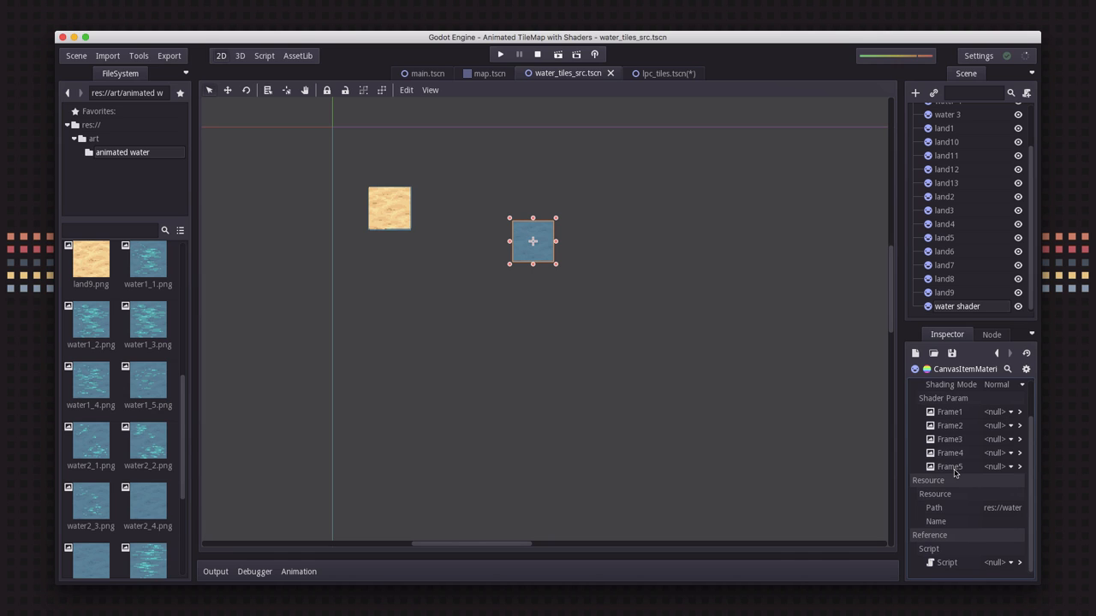
pyautogui.moveTo(978, 438)
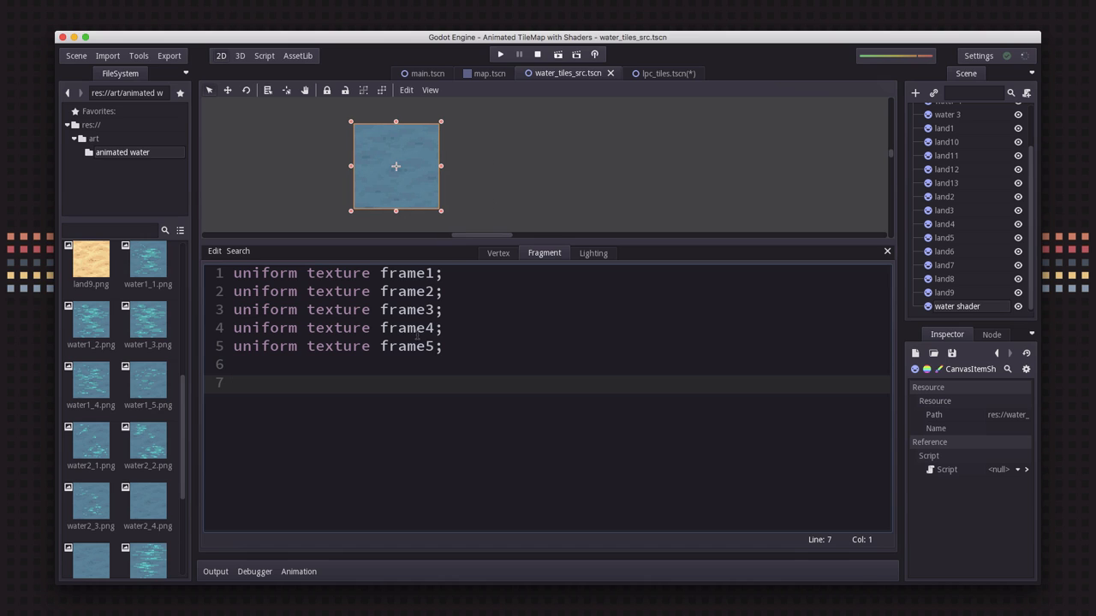
# Step: Set the fragment output to COLOR = tex(frame2, UV) so the tile shows frame 2
pyautogui.write('CO')
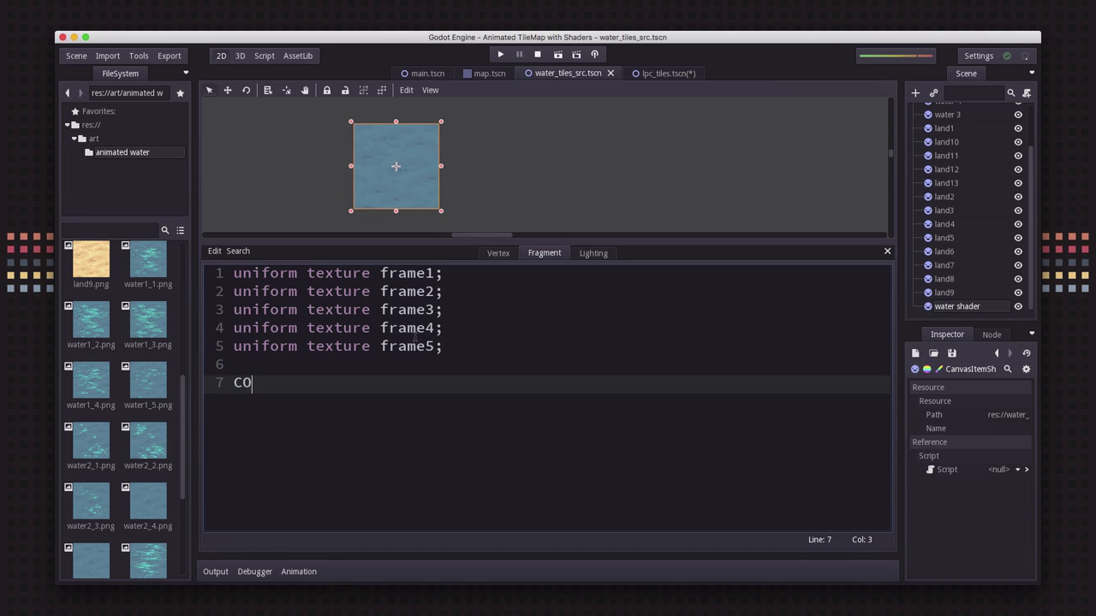
pyautogui.write('LOR =')
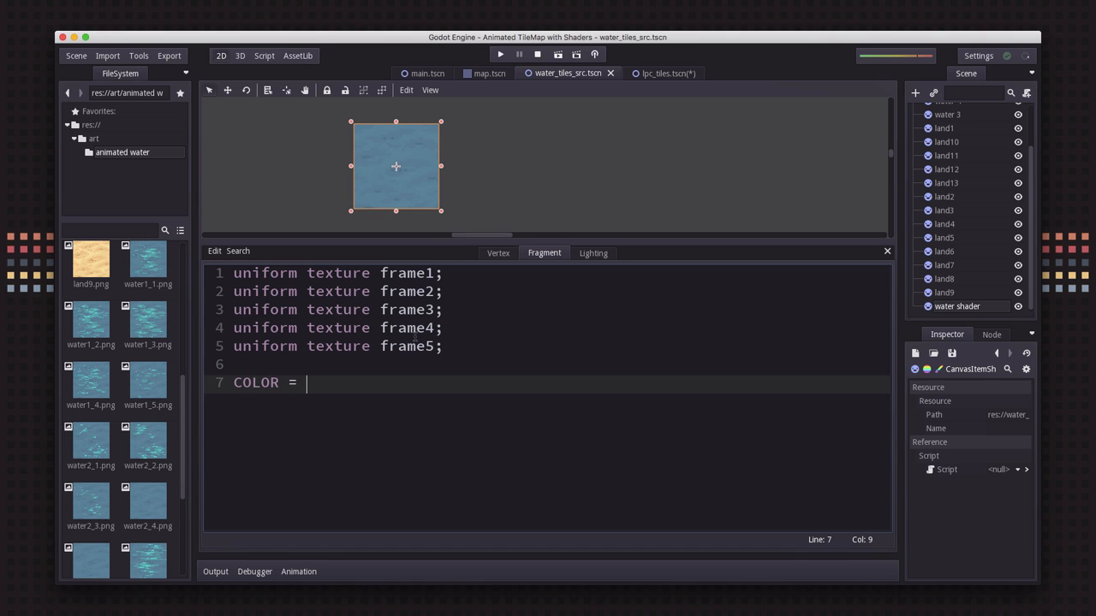
pyautogui.write('tex(f')
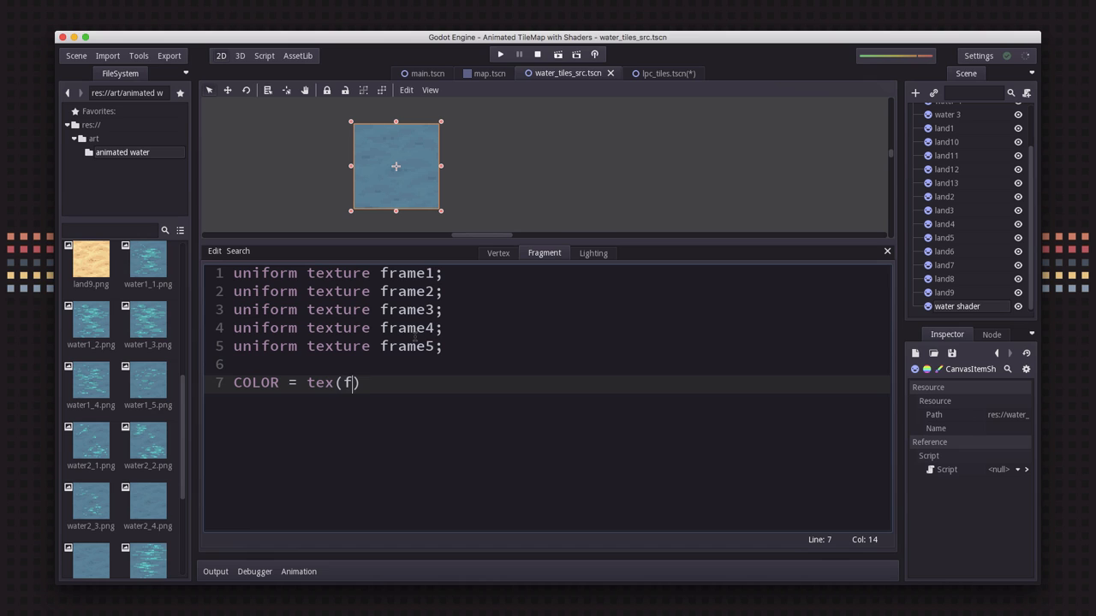
pyautogui.write('rame1, UV')
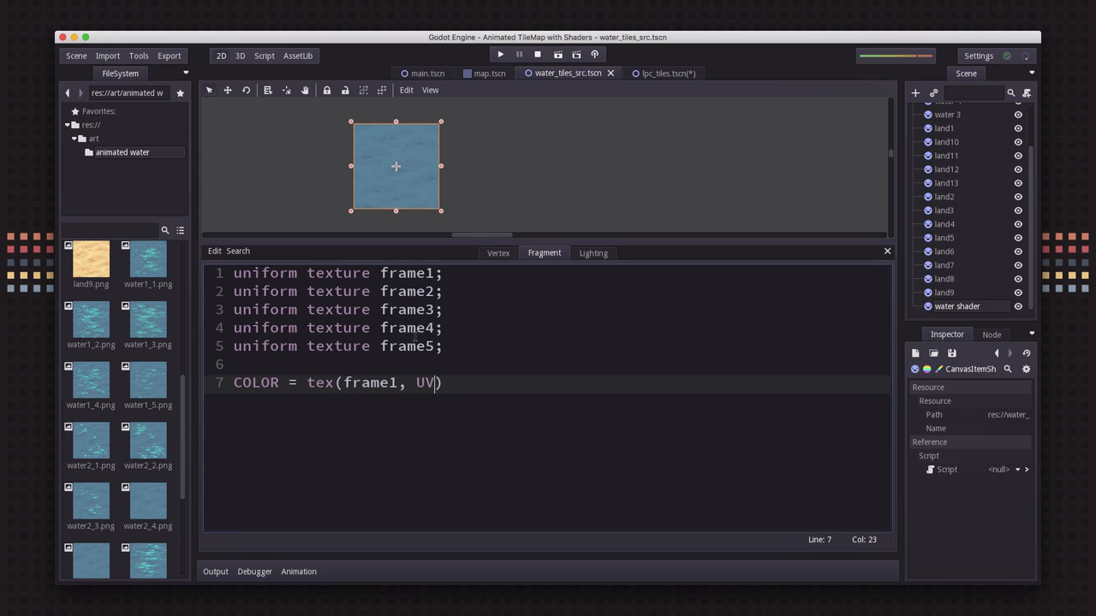
pyautogui.write(');')
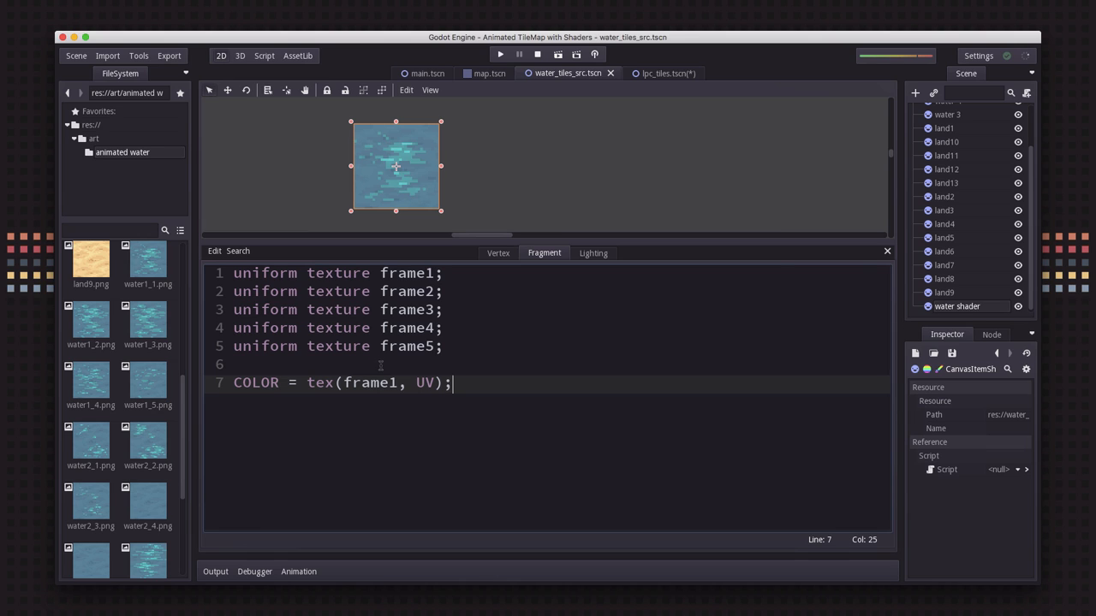
pyautogui.write('frame2')
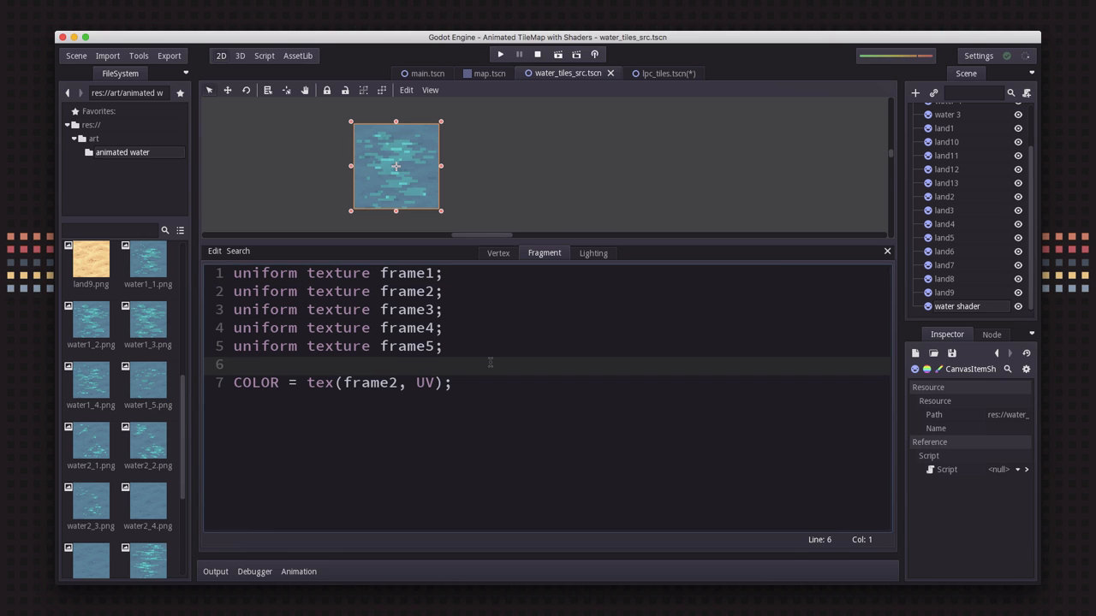
# Step: Add float time = fract(TIME) and a color variable col to the fragment code
pyautogui.write('fla')
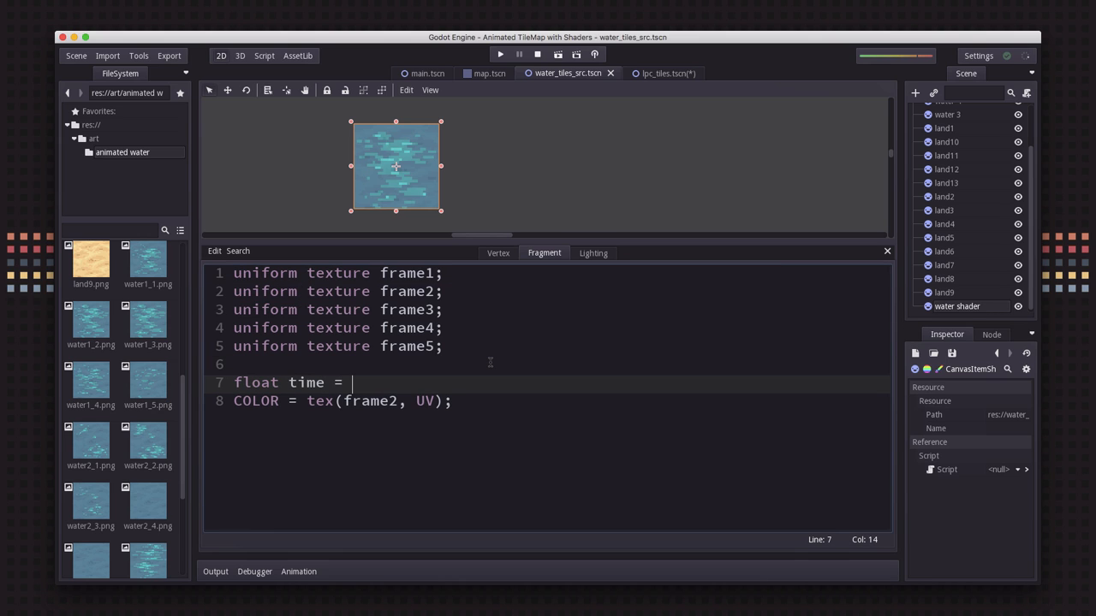
pyautogui.write('TIME;')
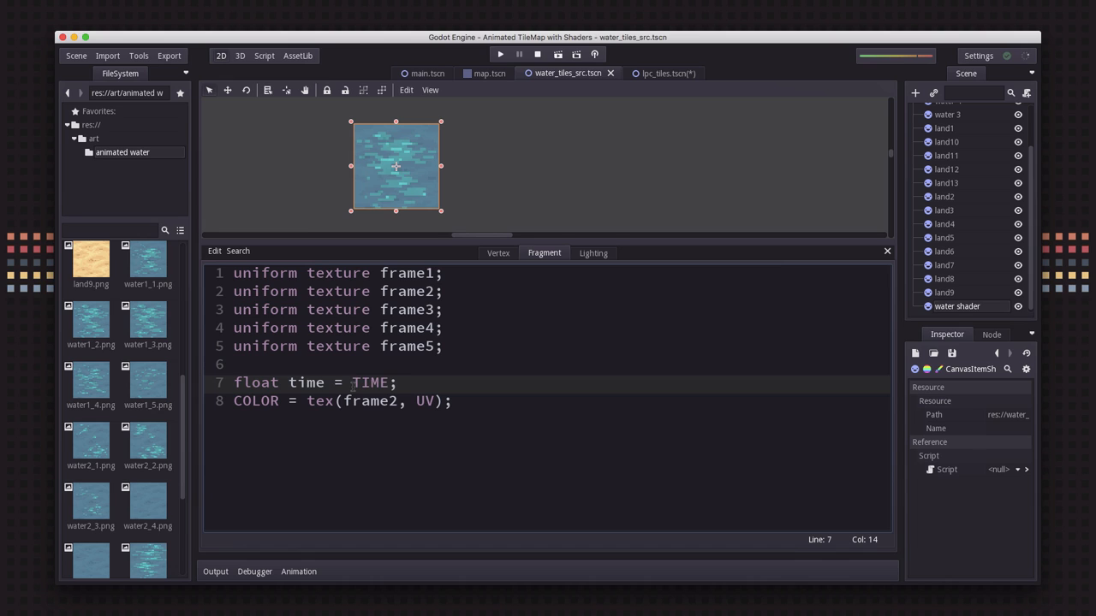
pyautogui.write('fract(')
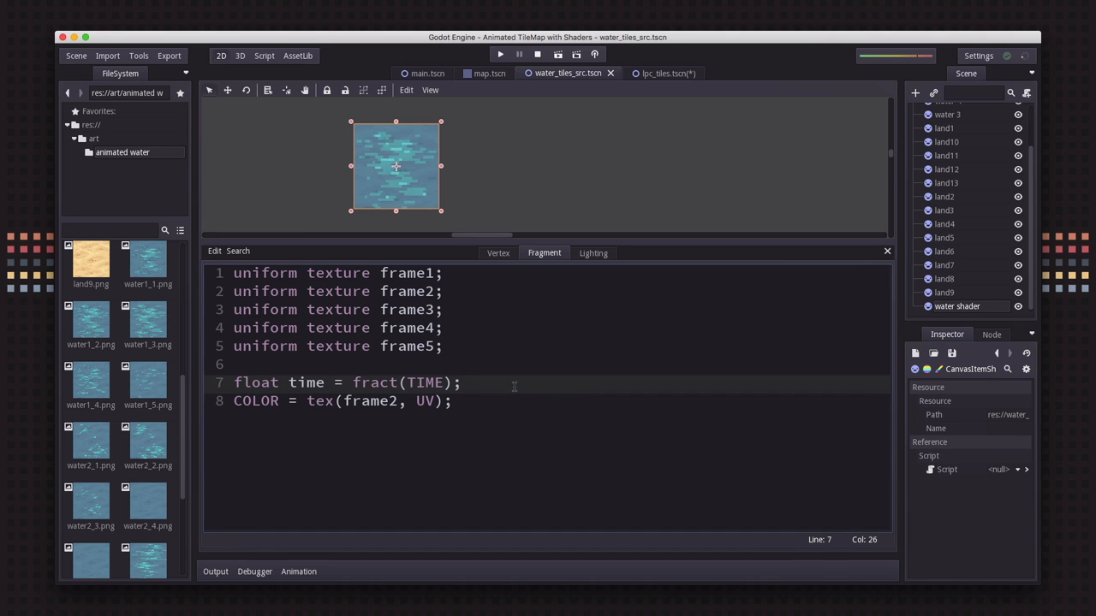
pyautogui.write('color col;')
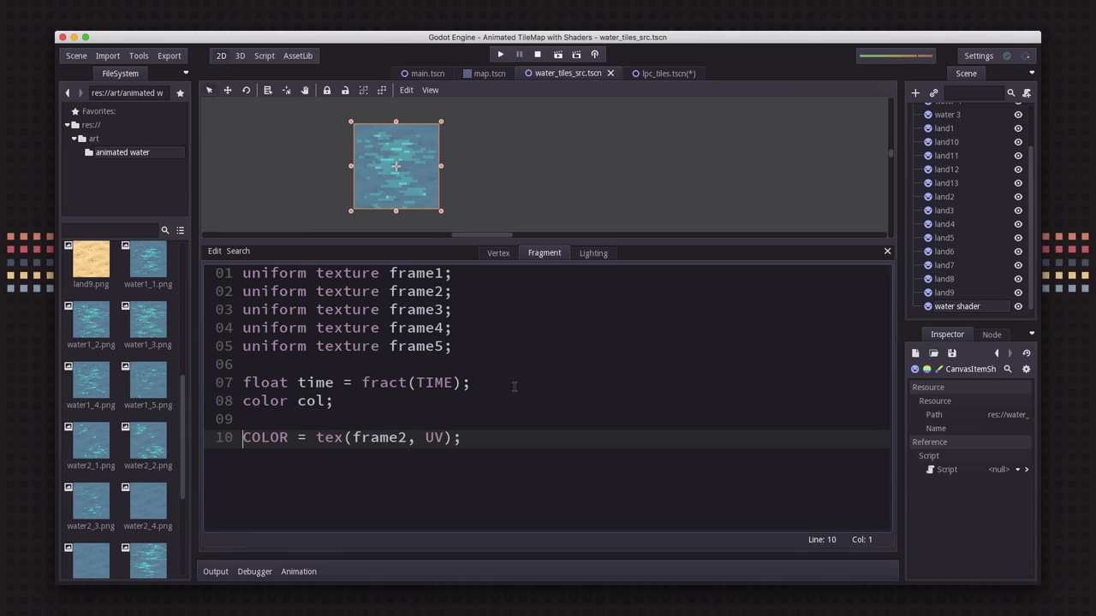
# Step: Change the output line to COLOR = col and move to blank line 09
pyautogui.click(318, 438)
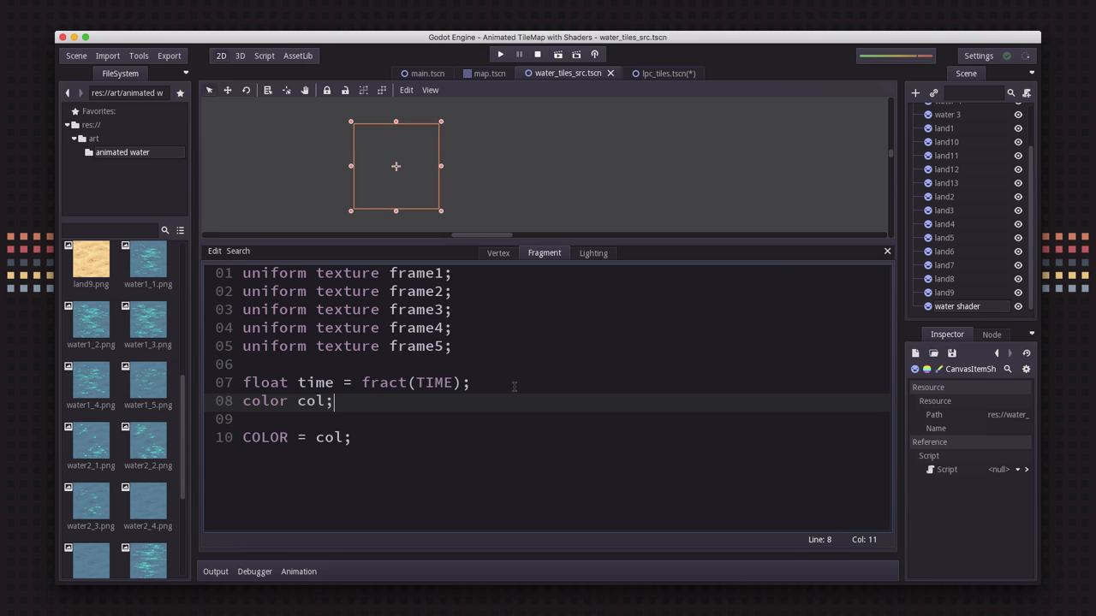
pyautogui.click(426, 382)
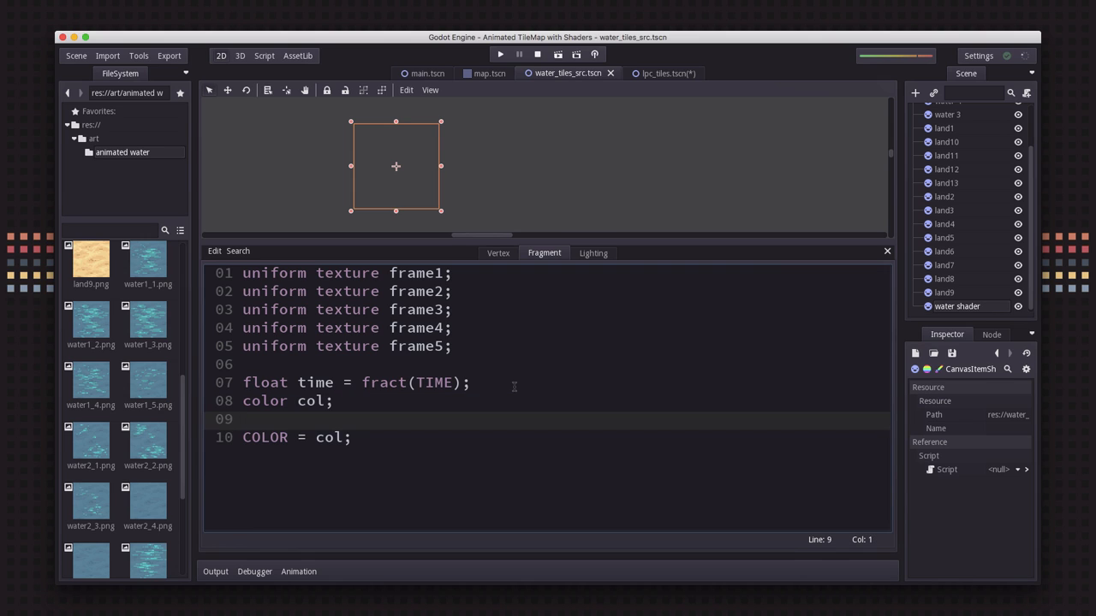
# Step: Add an if (time < 0.2) block assigning col = tex(frame1, UV)
pyautogui.write('if (time )')
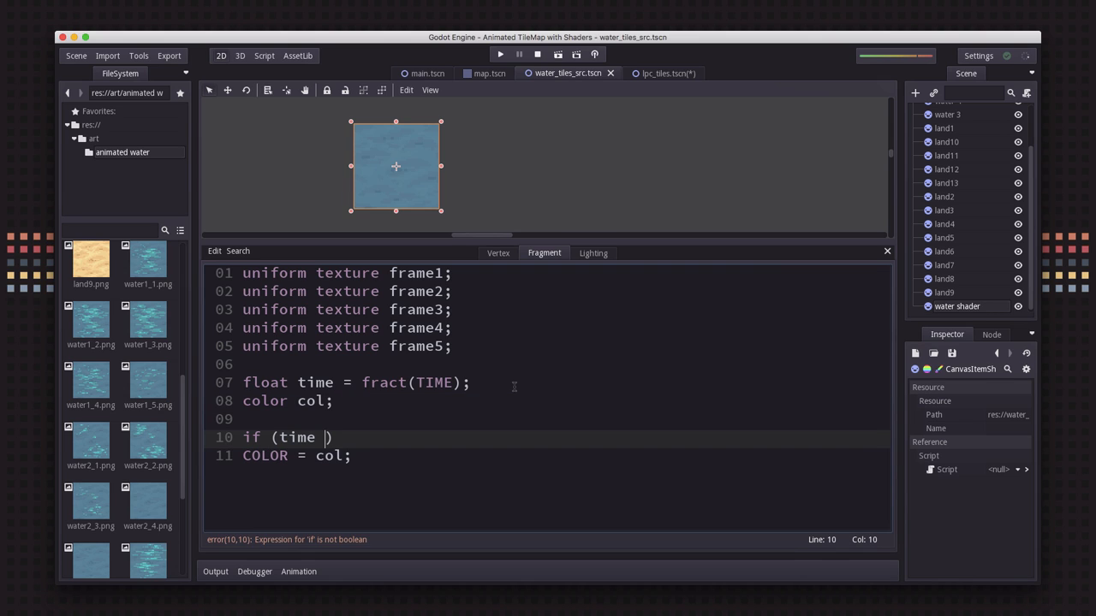
pyautogui.write('<')
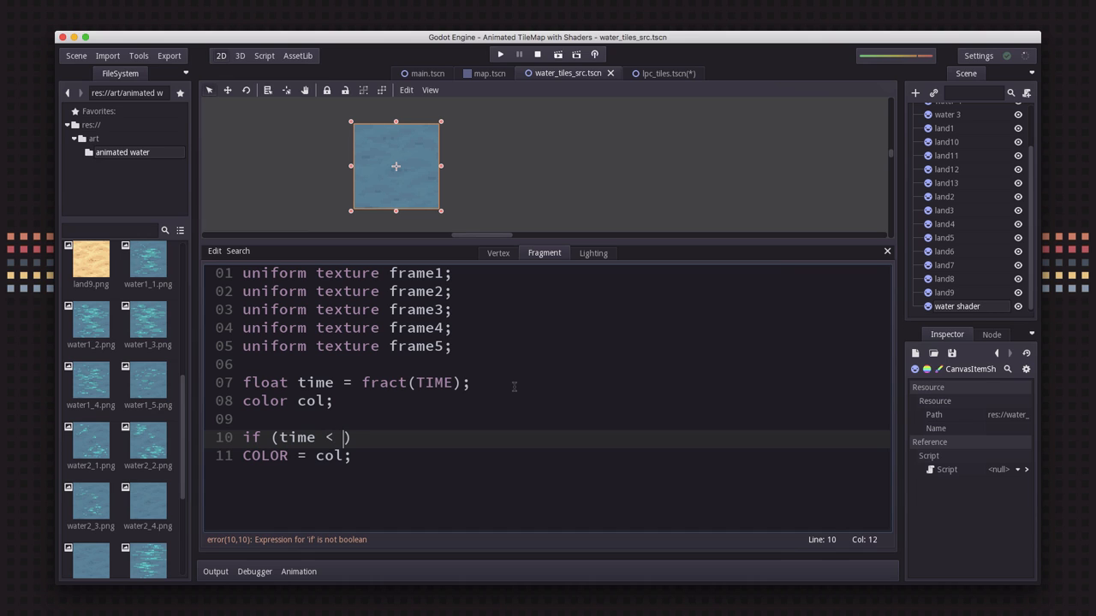
pyautogui.write('0.5')
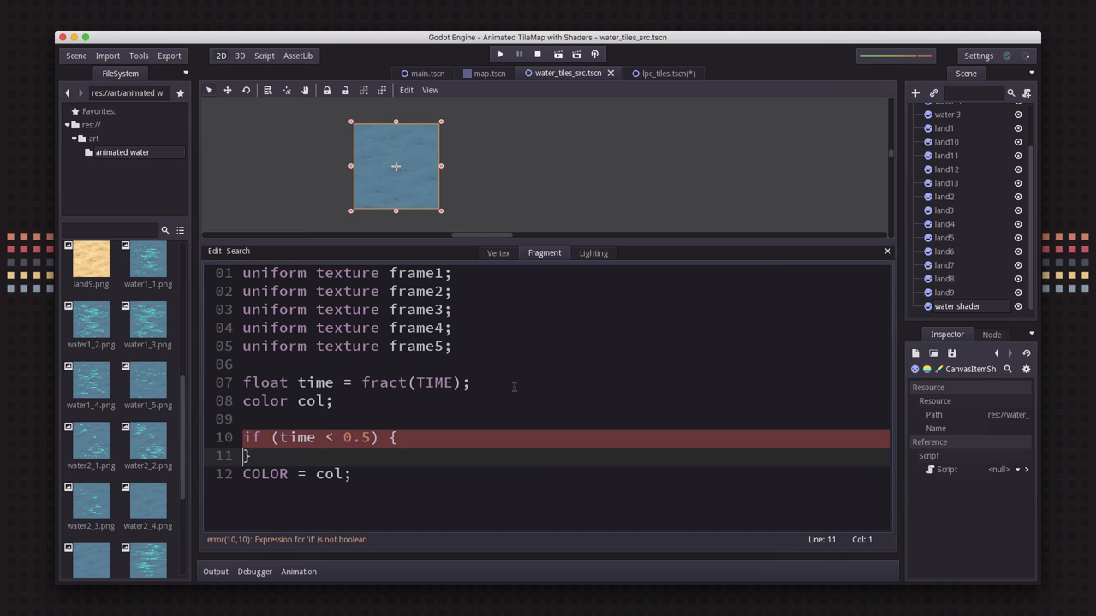
pyautogui.write('co')
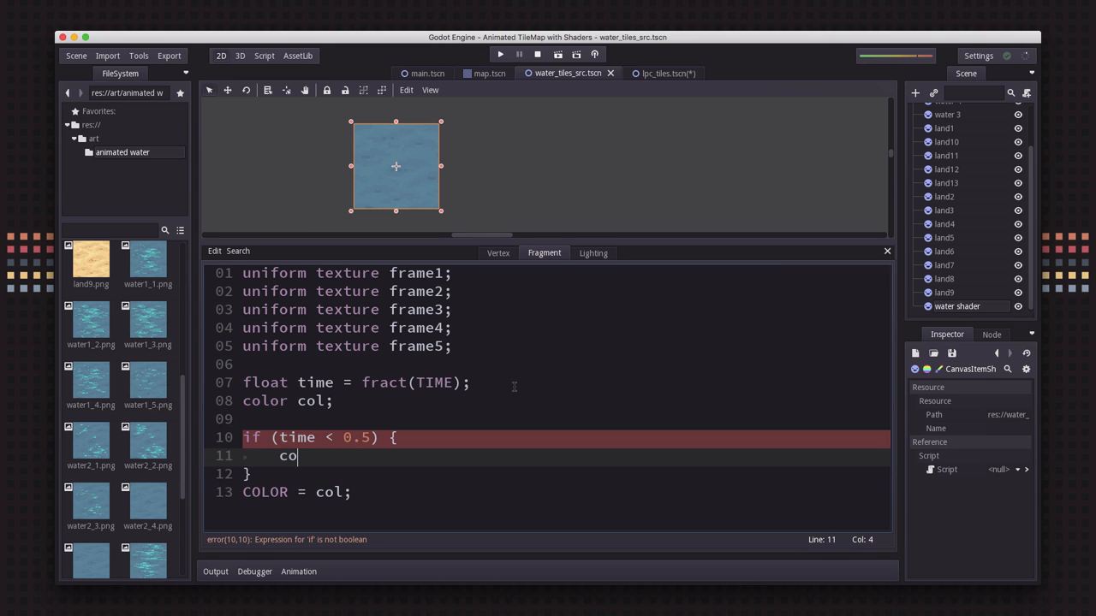
pyautogui.write('l =')
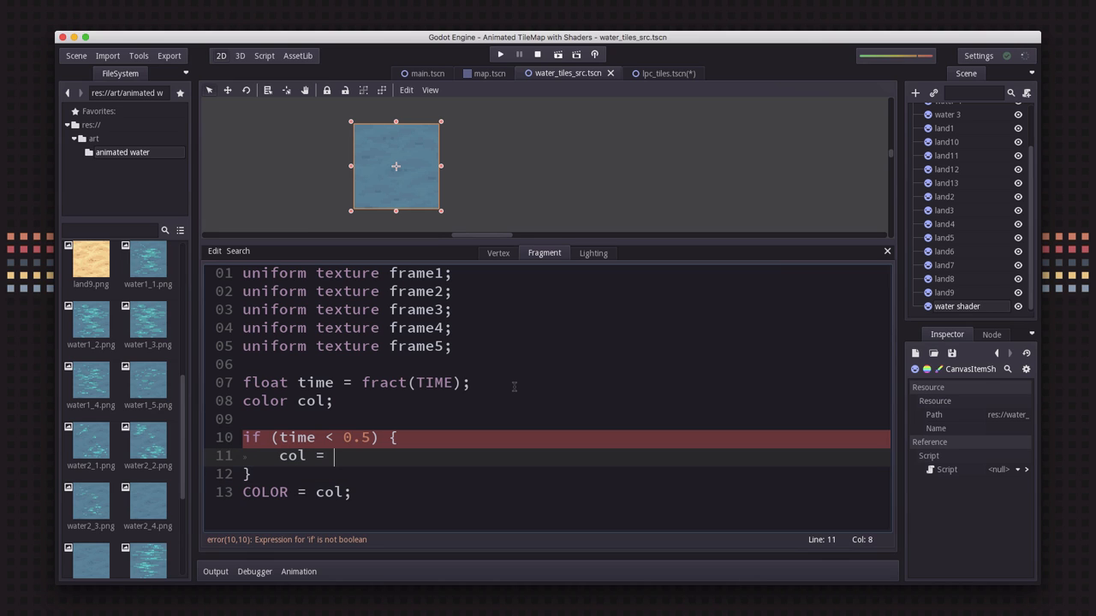
pyautogui.write('tex(framw')
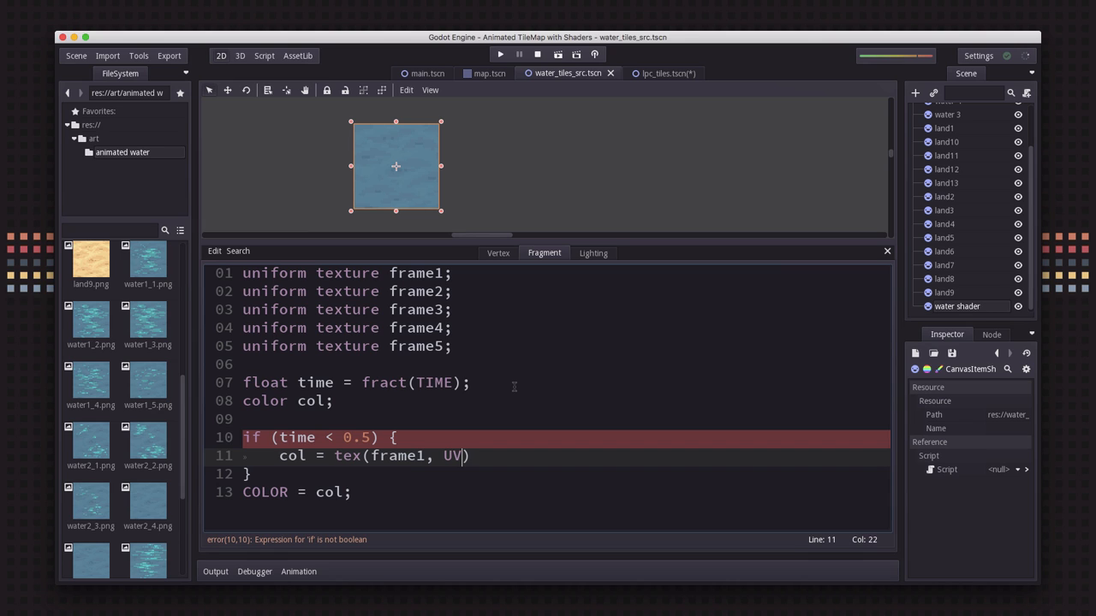
pyautogui.write(');')
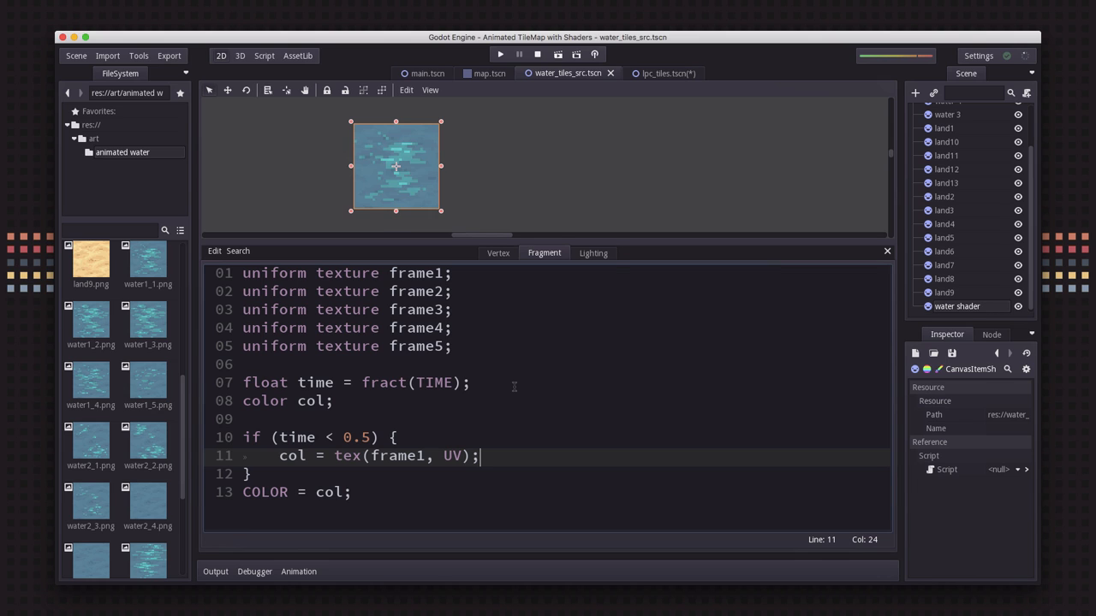
pyautogui.moveTo(396, 197)
pyautogui.write('2')
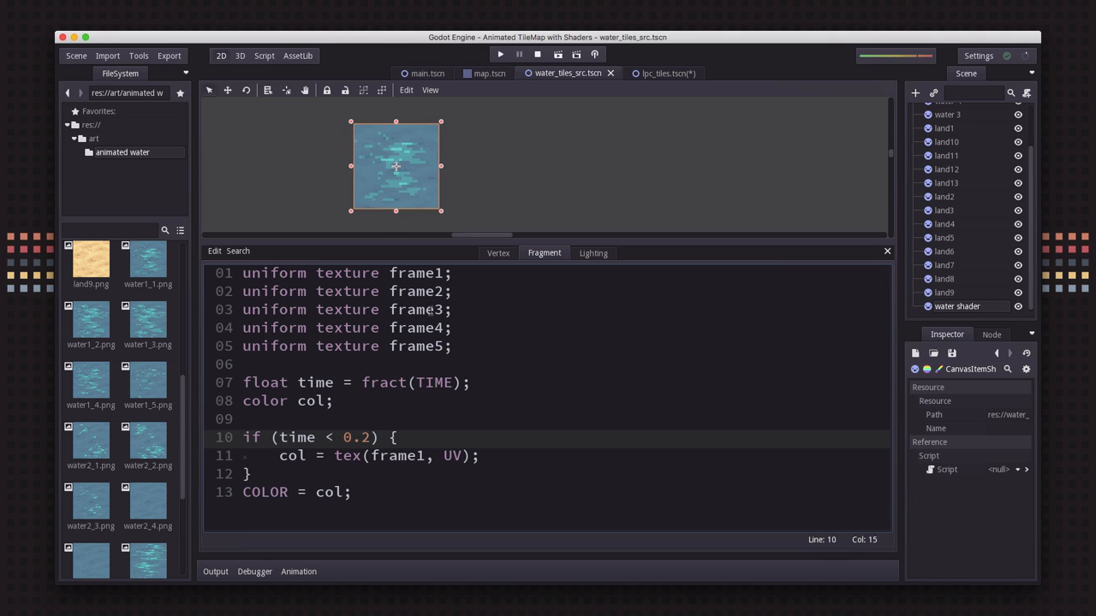
pyautogui.click(252, 474)
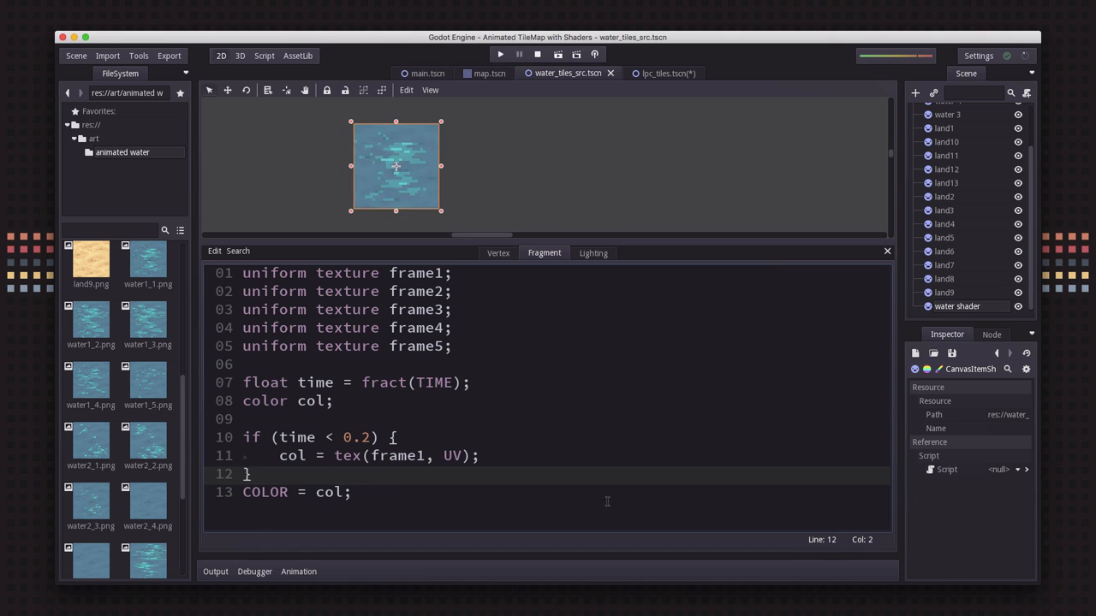
# Step: Add else branches choosing frame2, frame3 and frame4 at thresholds 0.4, 0.6 and 0.8
pyautogui.write('else {')
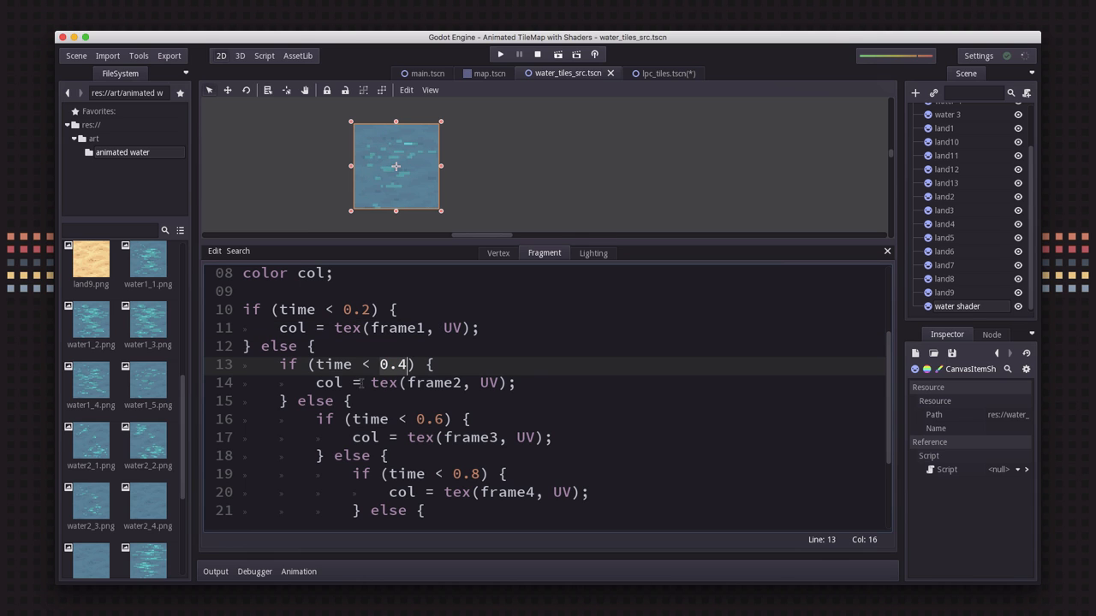
pyautogui.click(443, 438)
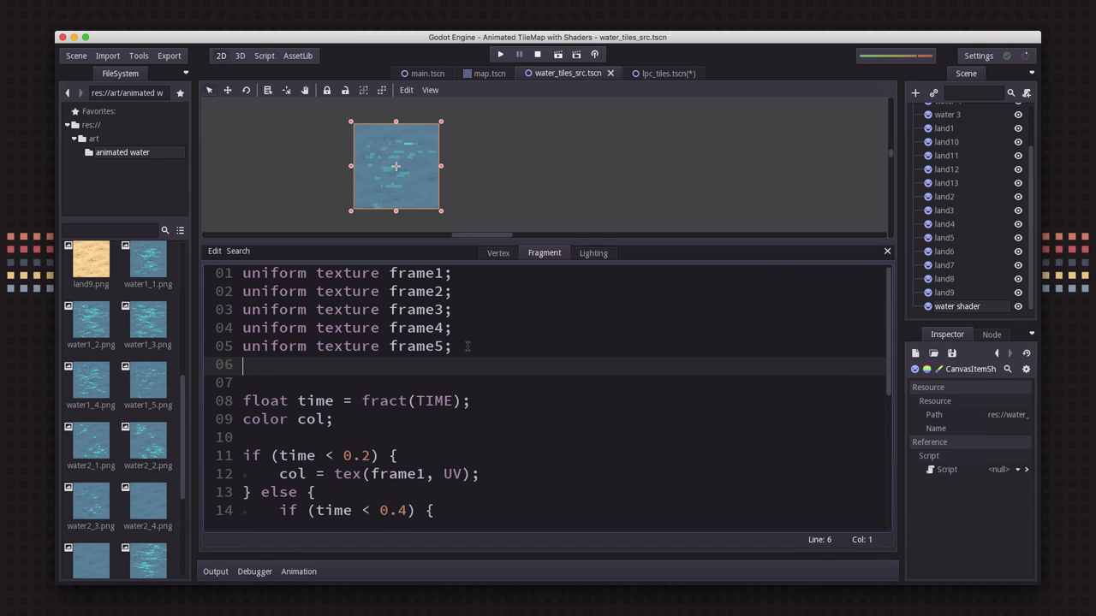
# Step: Declare uniform float speed = 1.0 and change the time to fract(TIME * speed)
pyautogui.write('uniform')
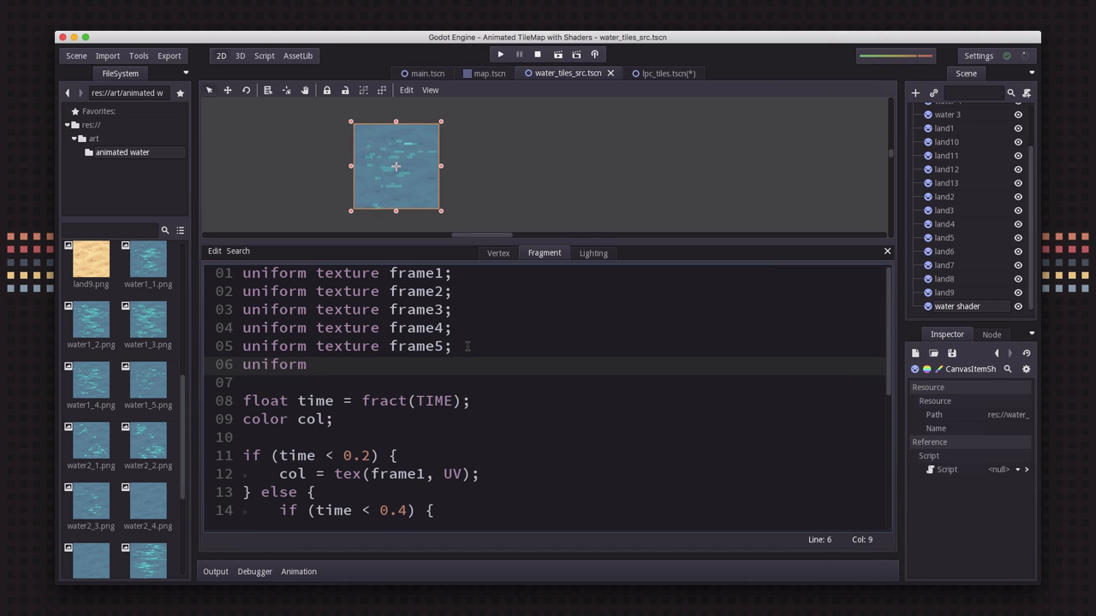
pyautogui.write('float speed')
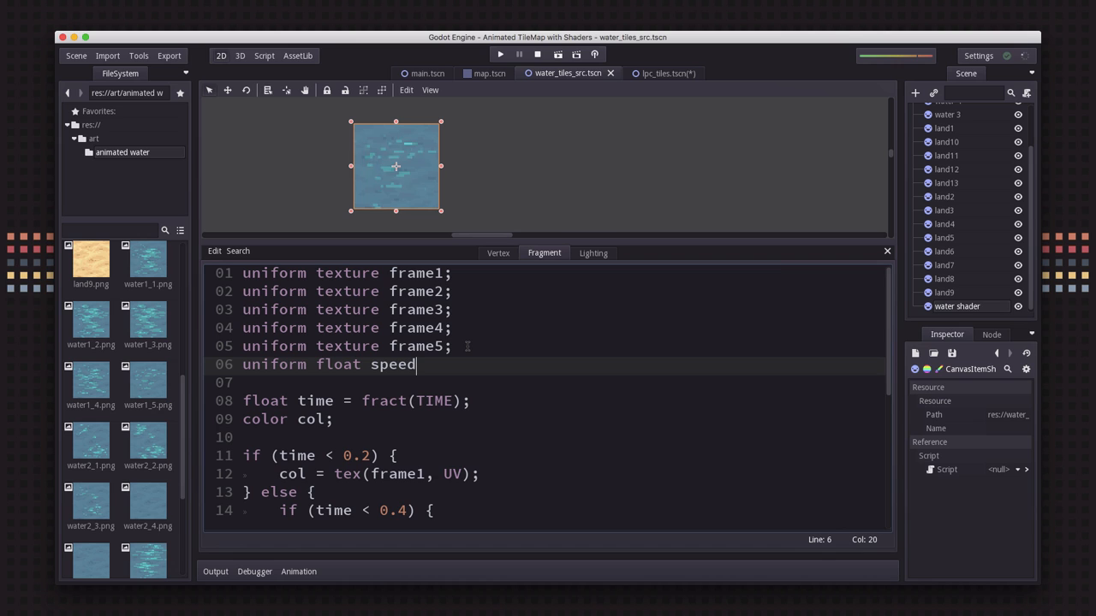
pyautogui.write('= 1.0')
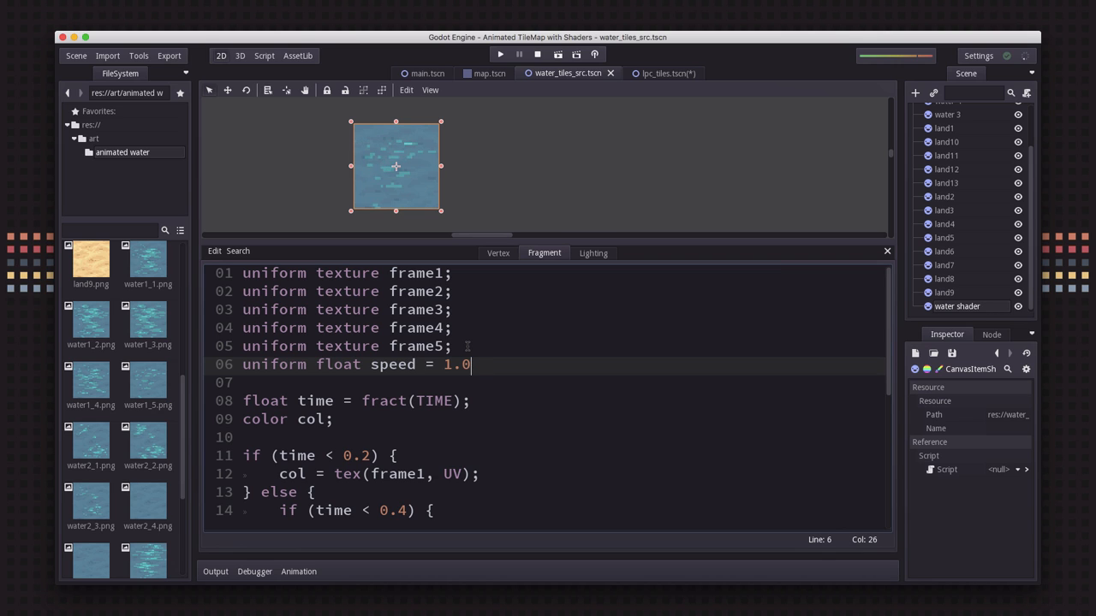
pyautogui.write(';')
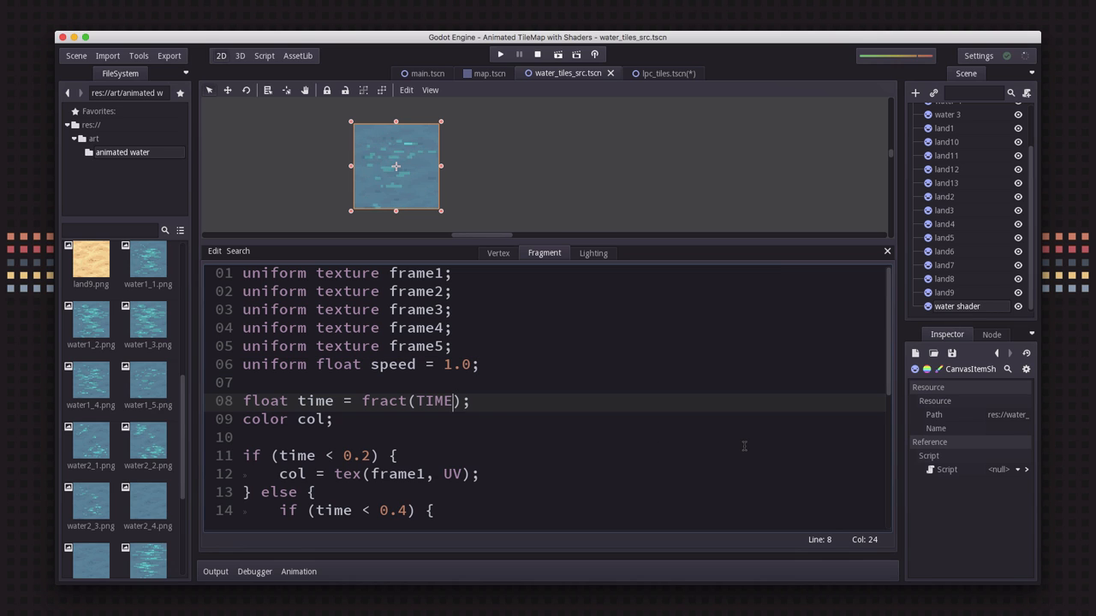
pyautogui.write('* speed')
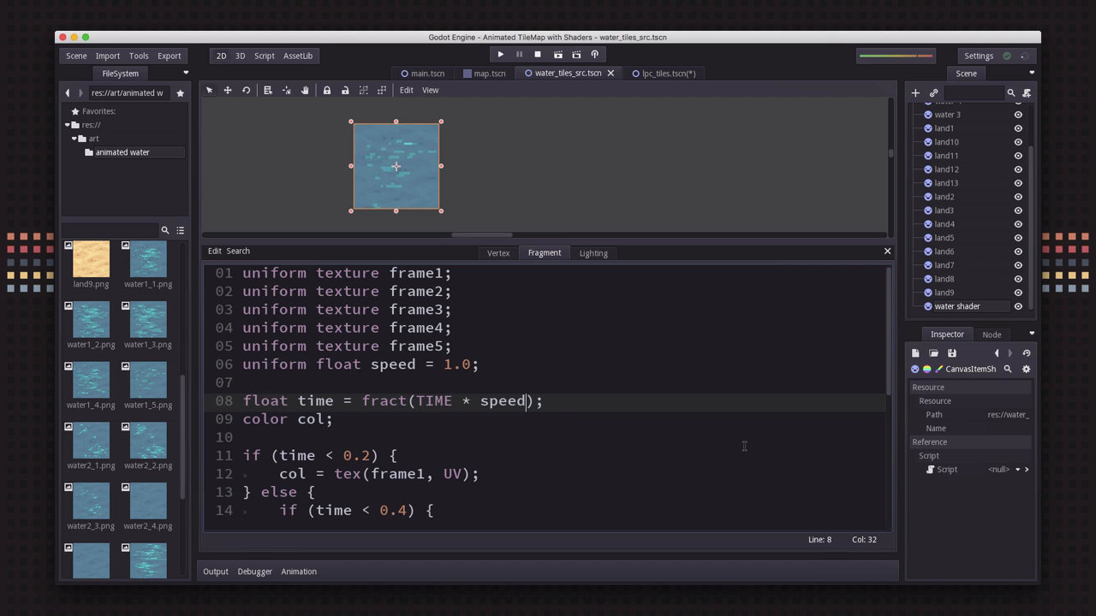
pyautogui.moveTo(652, 450)
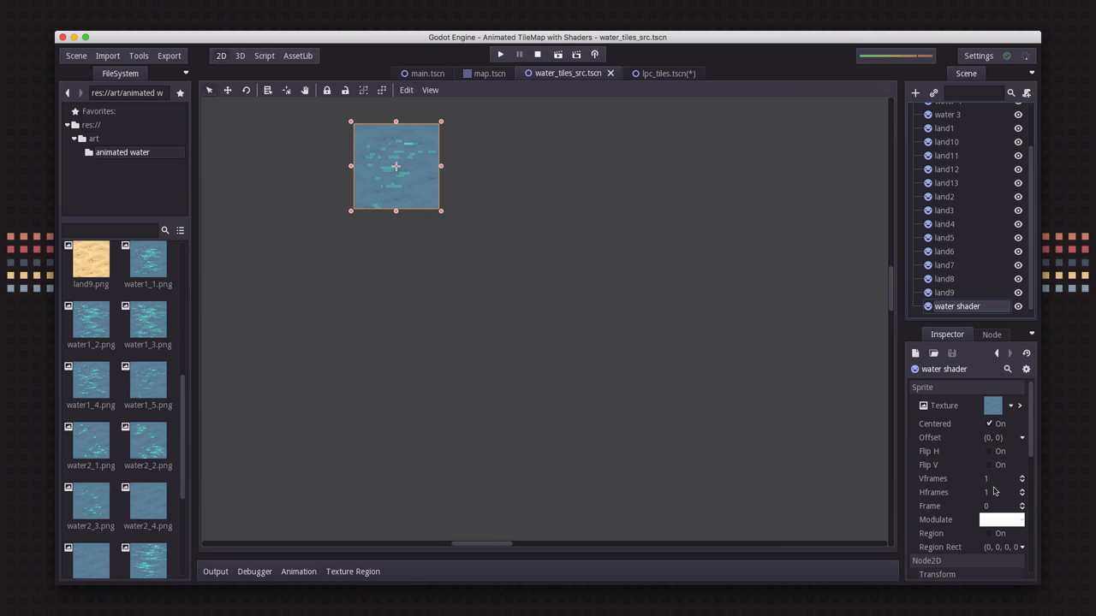
# Step: Enter 0.5 in the water material's Speed field, then go back to map.tscn
pyautogui.scroll(-3)
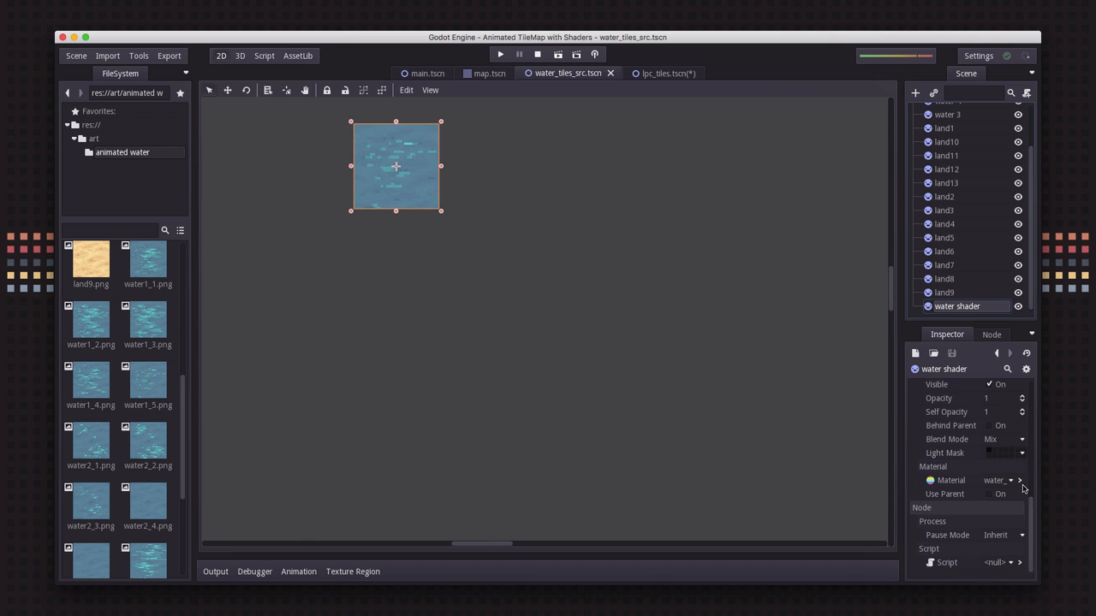
pyautogui.click(996, 481)
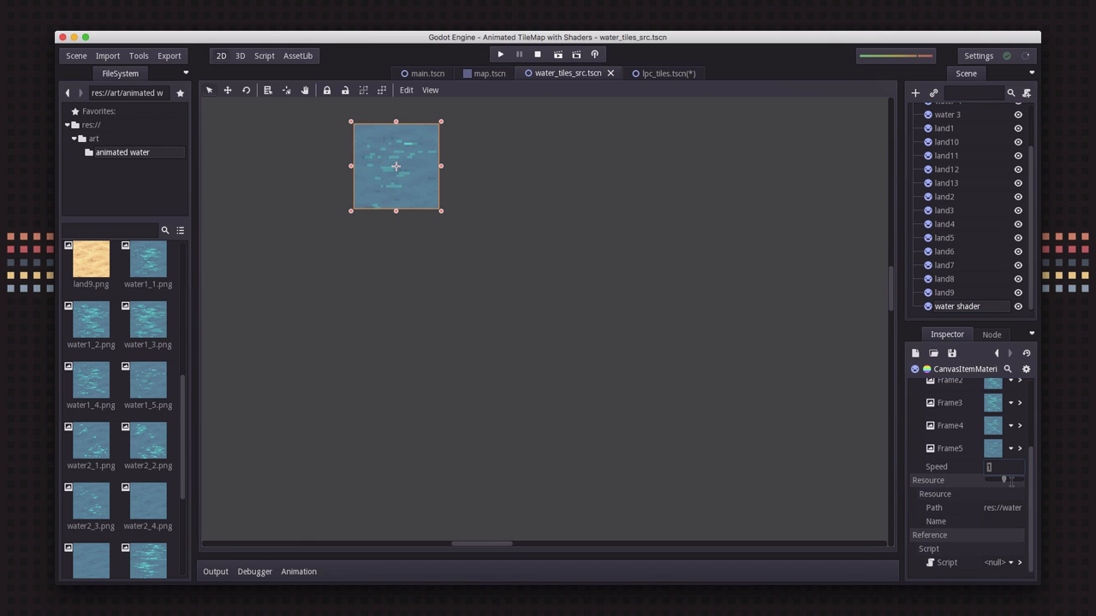
pyautogui.write('0.5')
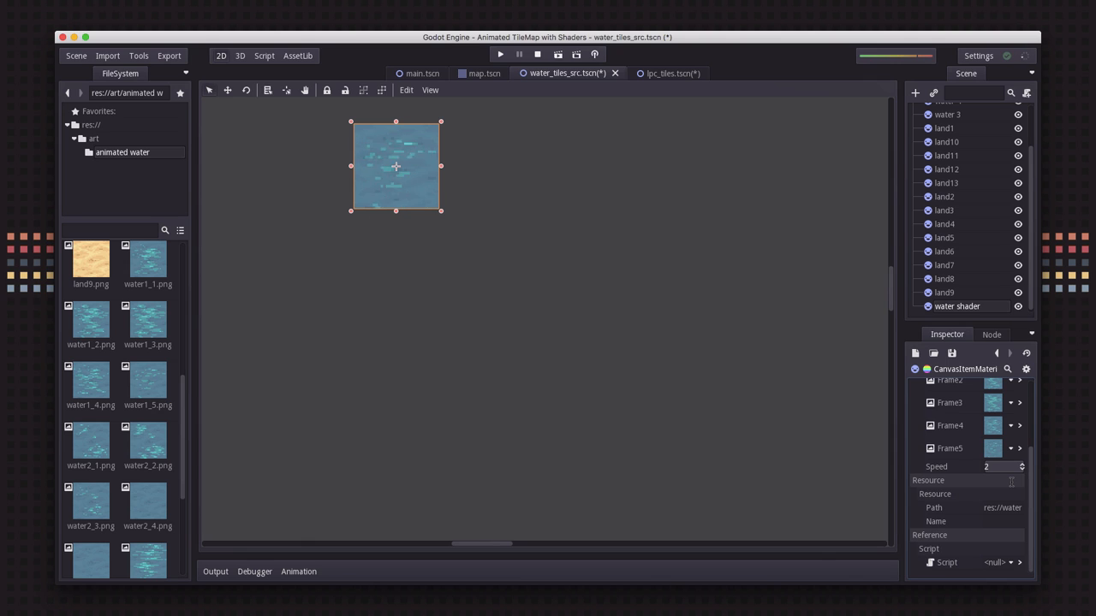
pyautogui.click(480, 73)
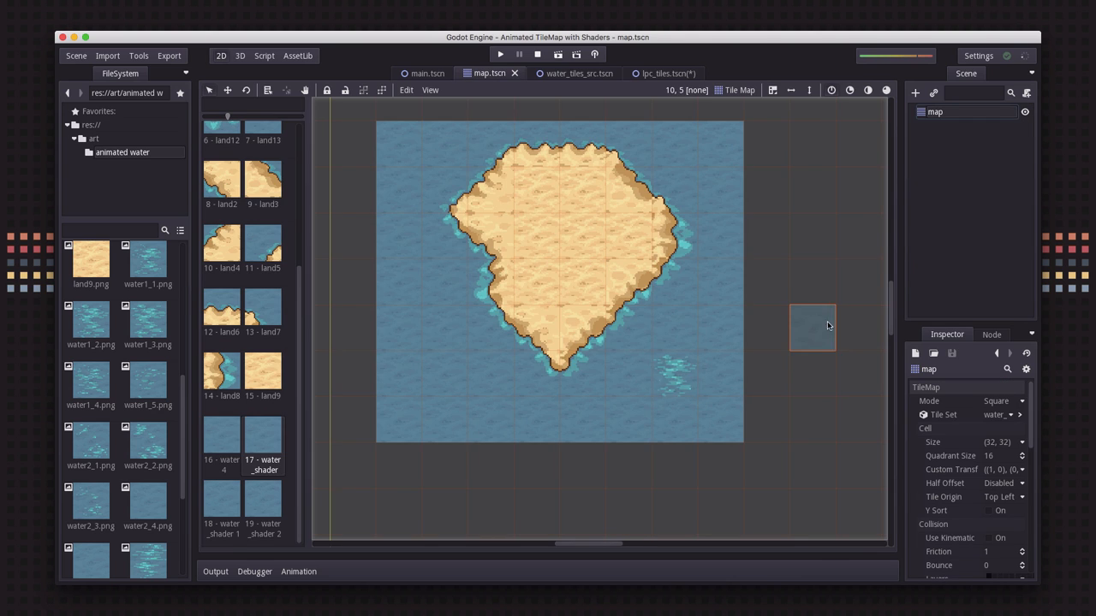
pyautogui.moveTo(440, 302)
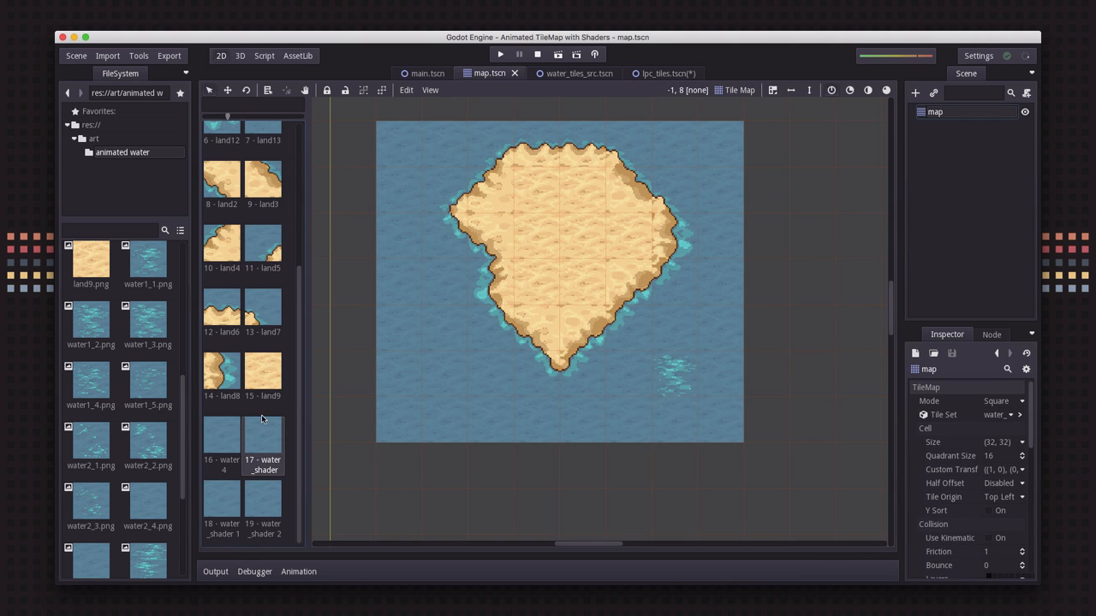
# Step: Paint water_shader tiles across the sea, then return to water_tiles_src.tscn
pyautogui.click(492, 420)
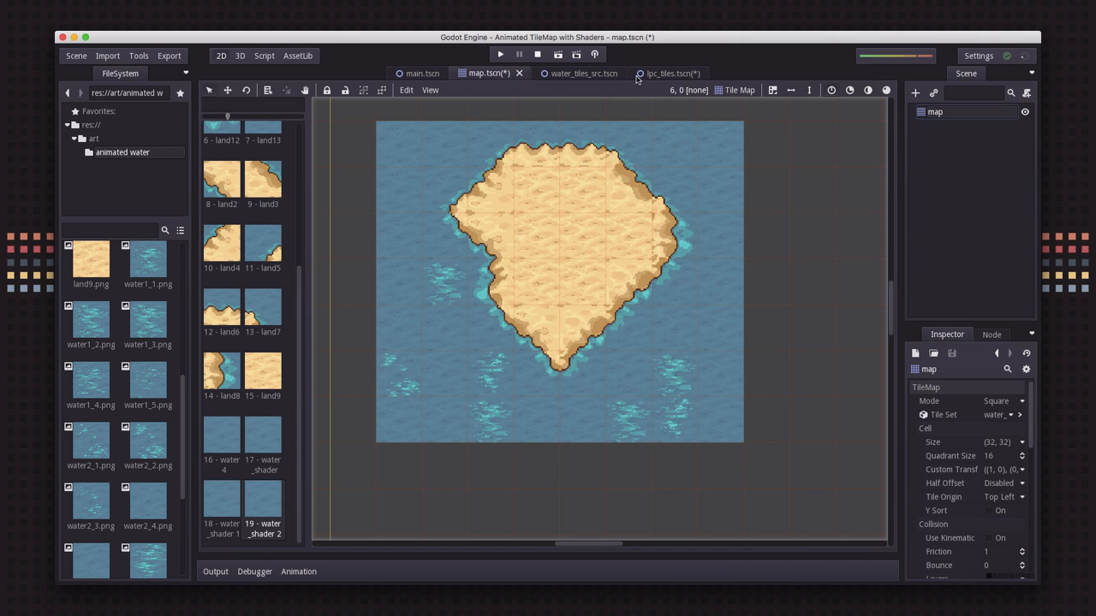
pyautogui.click(585, 73)
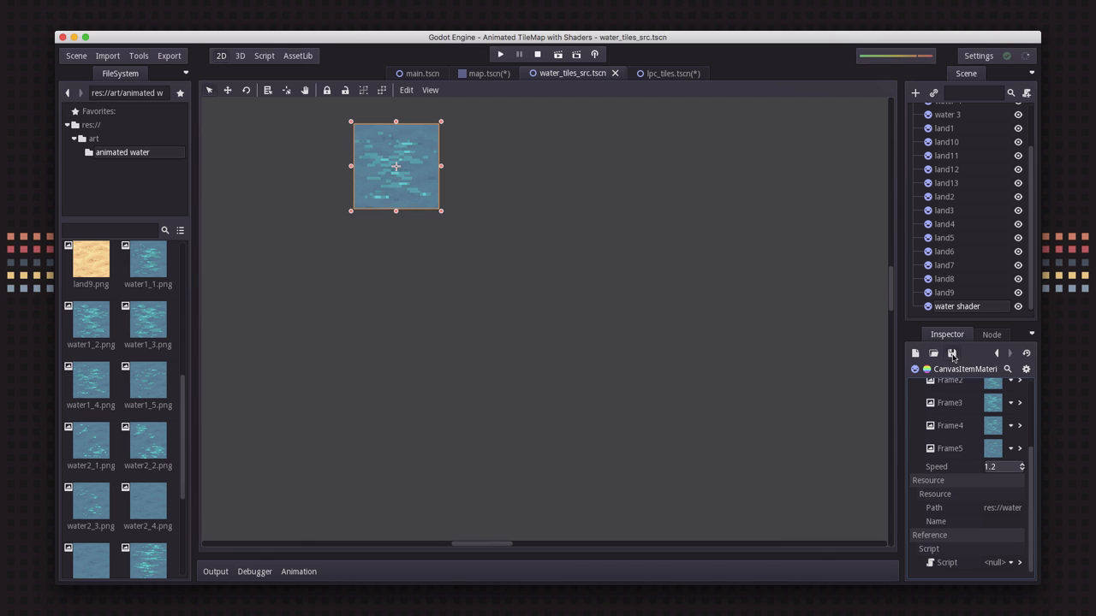
pyautogui.moveTo(954, 353)
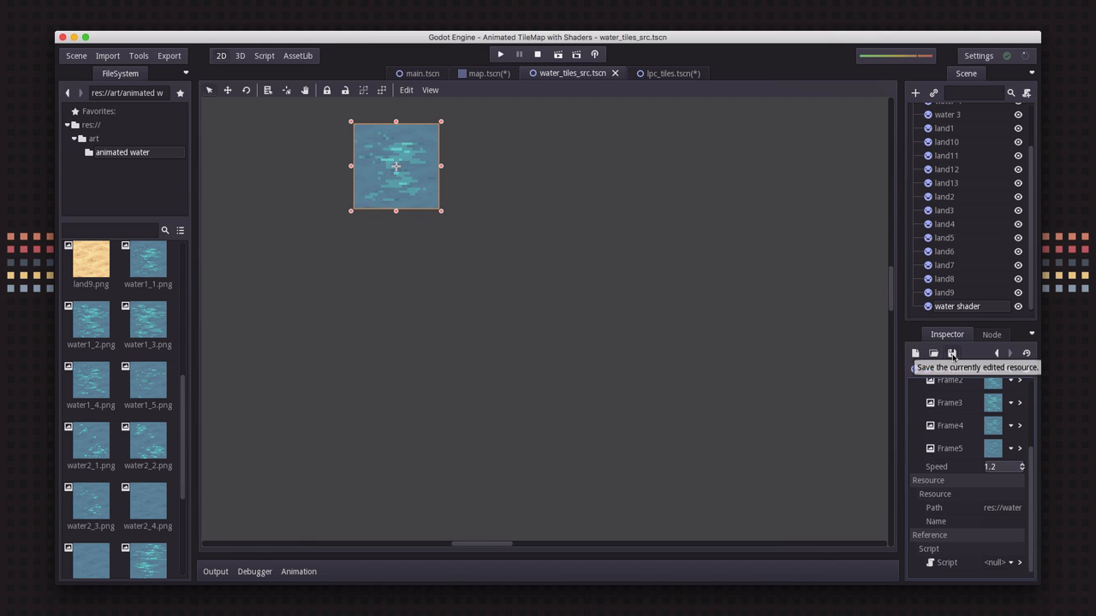
# Step: Save the water material resource, make its shader unique, and return to map.tscn
pyautogui.click(953, 354)
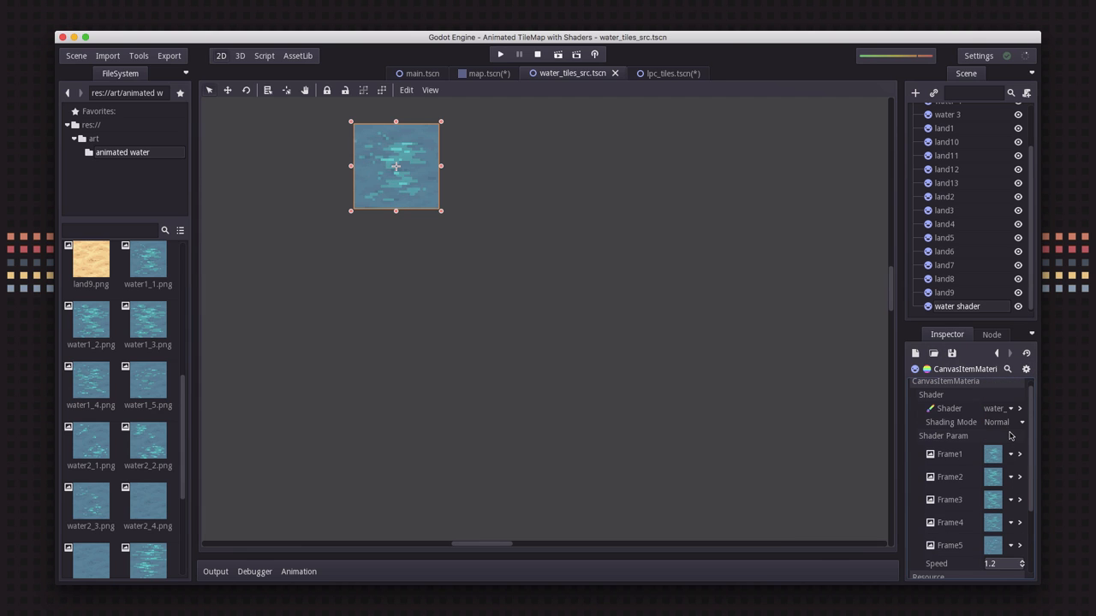
pyautogui.click(1006, 408)
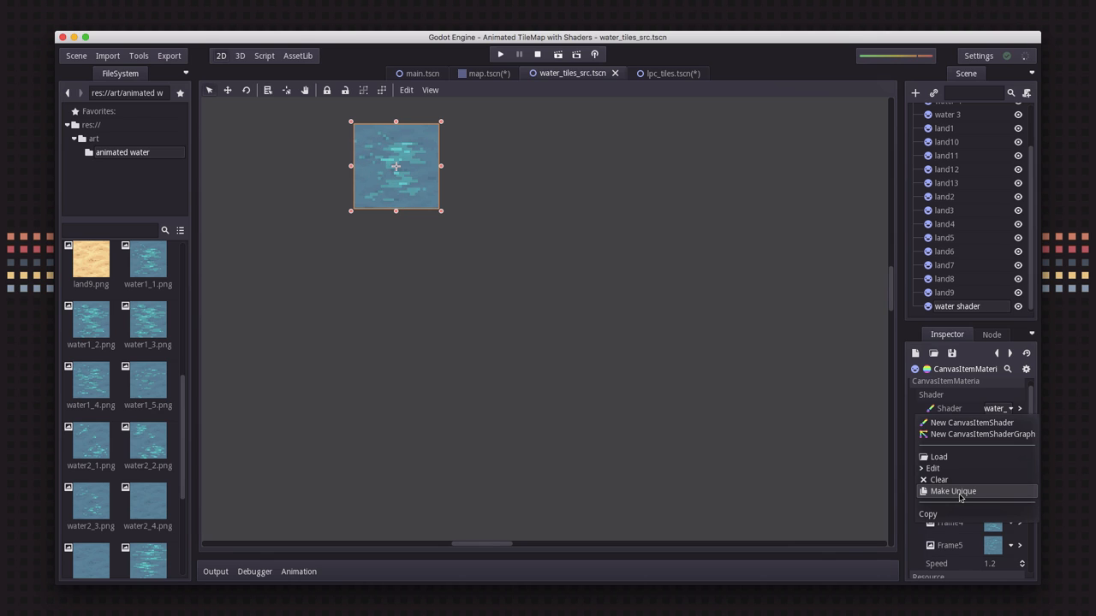
pyautogui.click(489, 73)
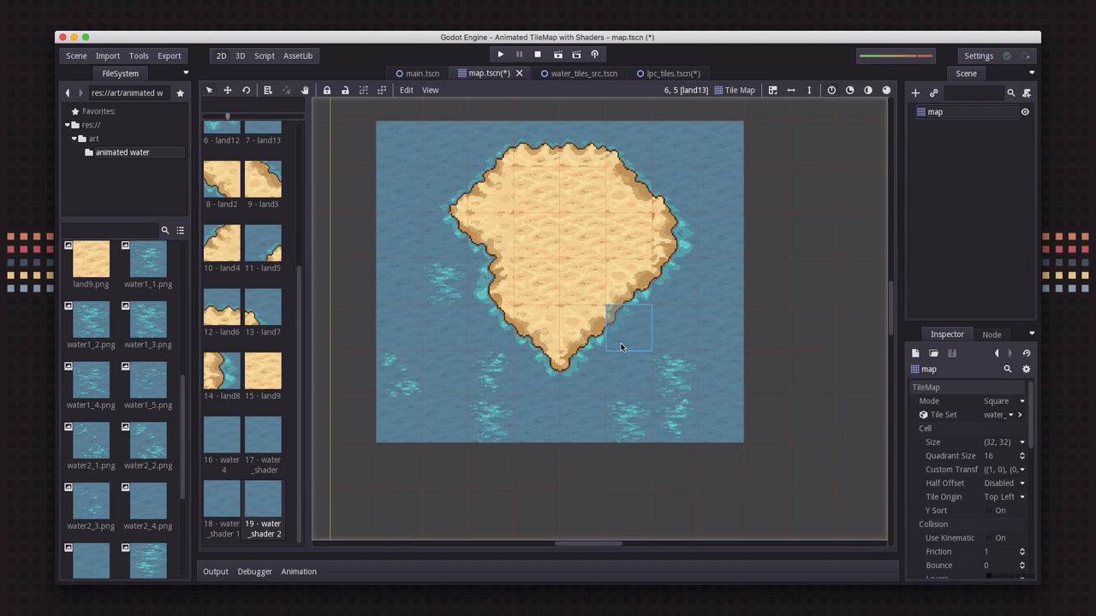